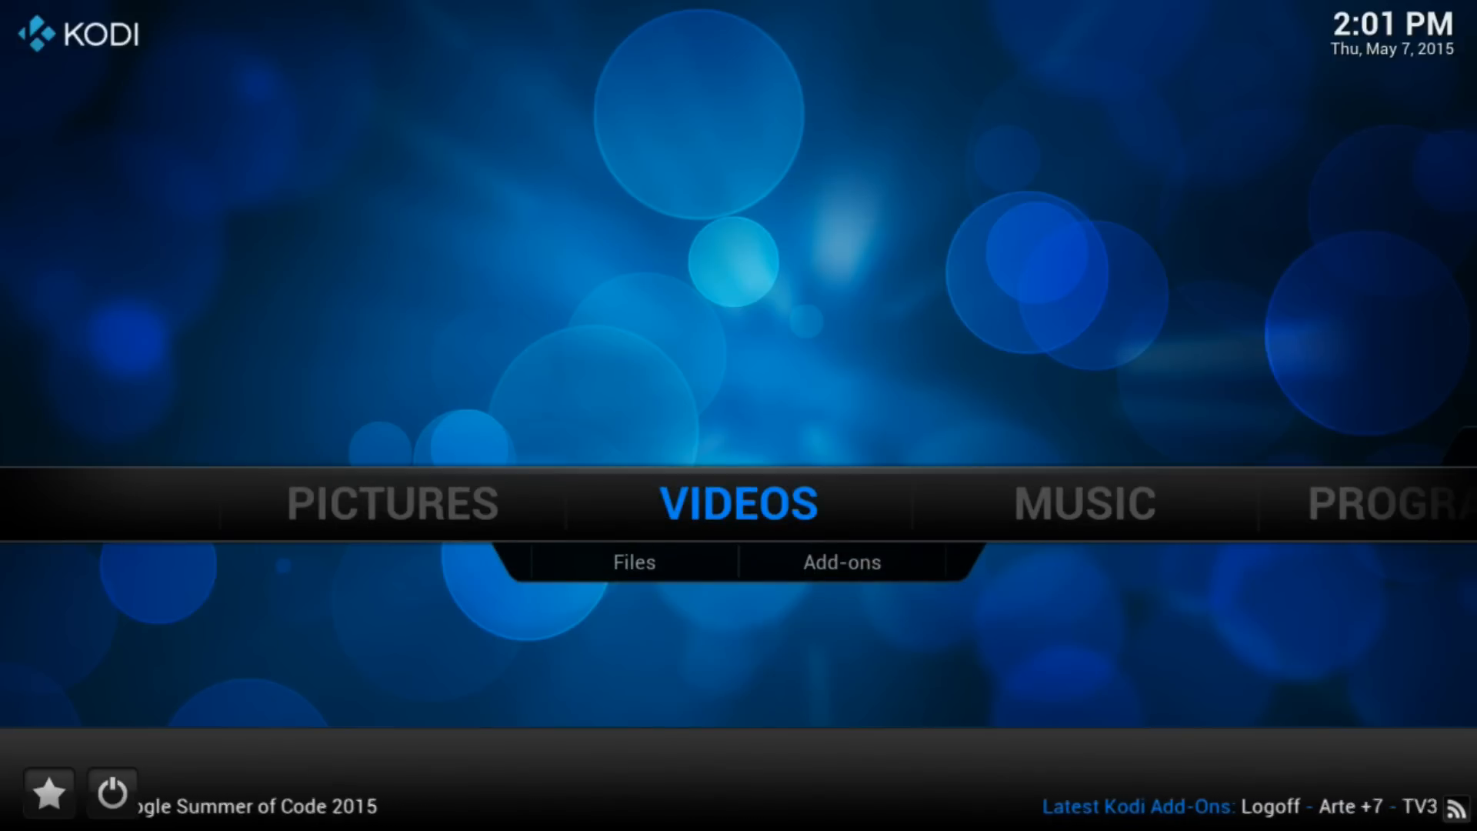
- Go to the System section of the home menu and enter File manager
{"action": "scroll", "scroll_direction": "right", "scroll_amount": 3}
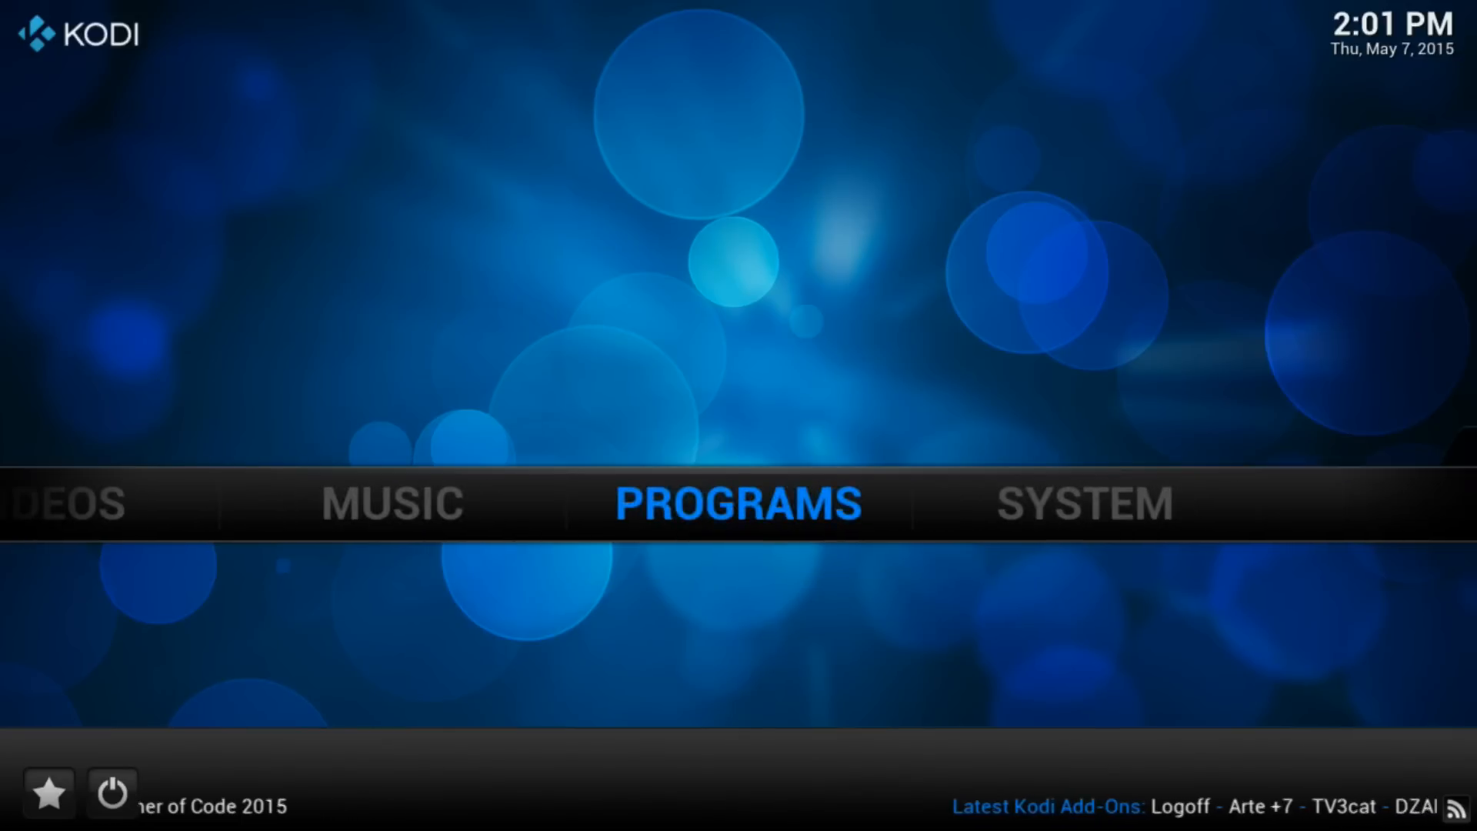
{"action": "left_click", "coordinate": [1085, 503]}
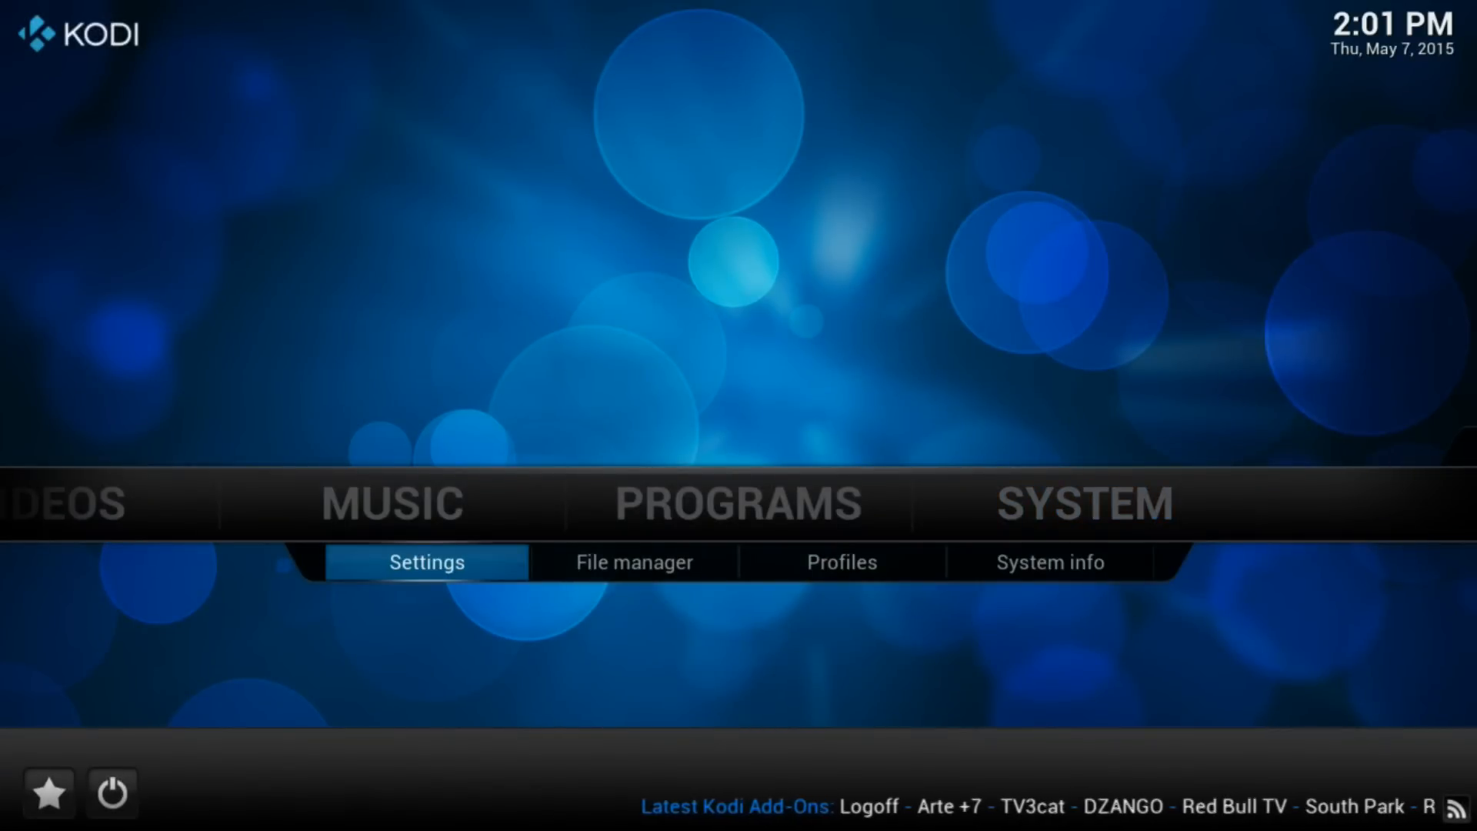
{"action": "left_click", "coordinate": [635, 562]}
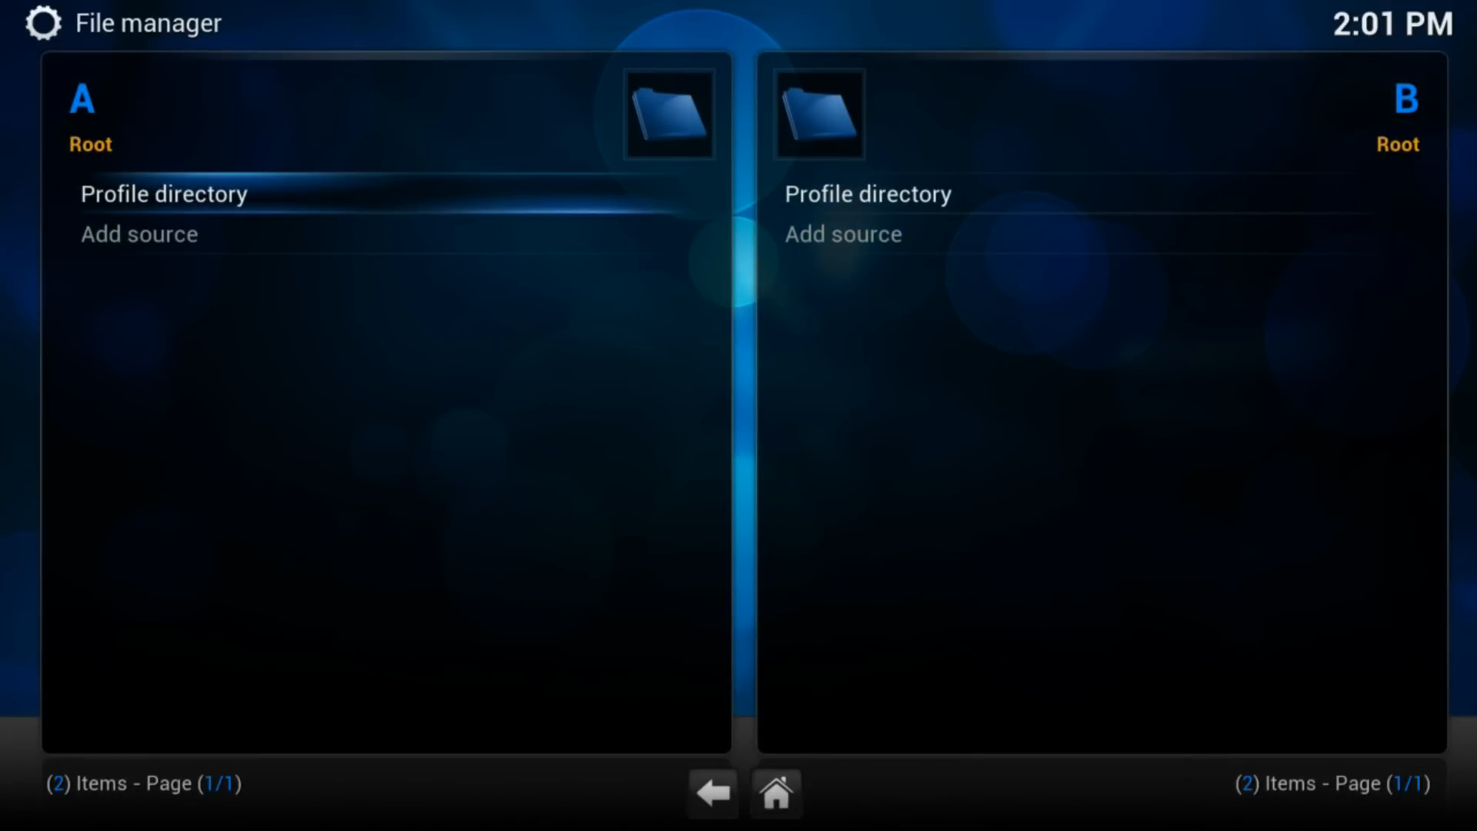
{"action": "left_click", "coordinate": [138, 233]}
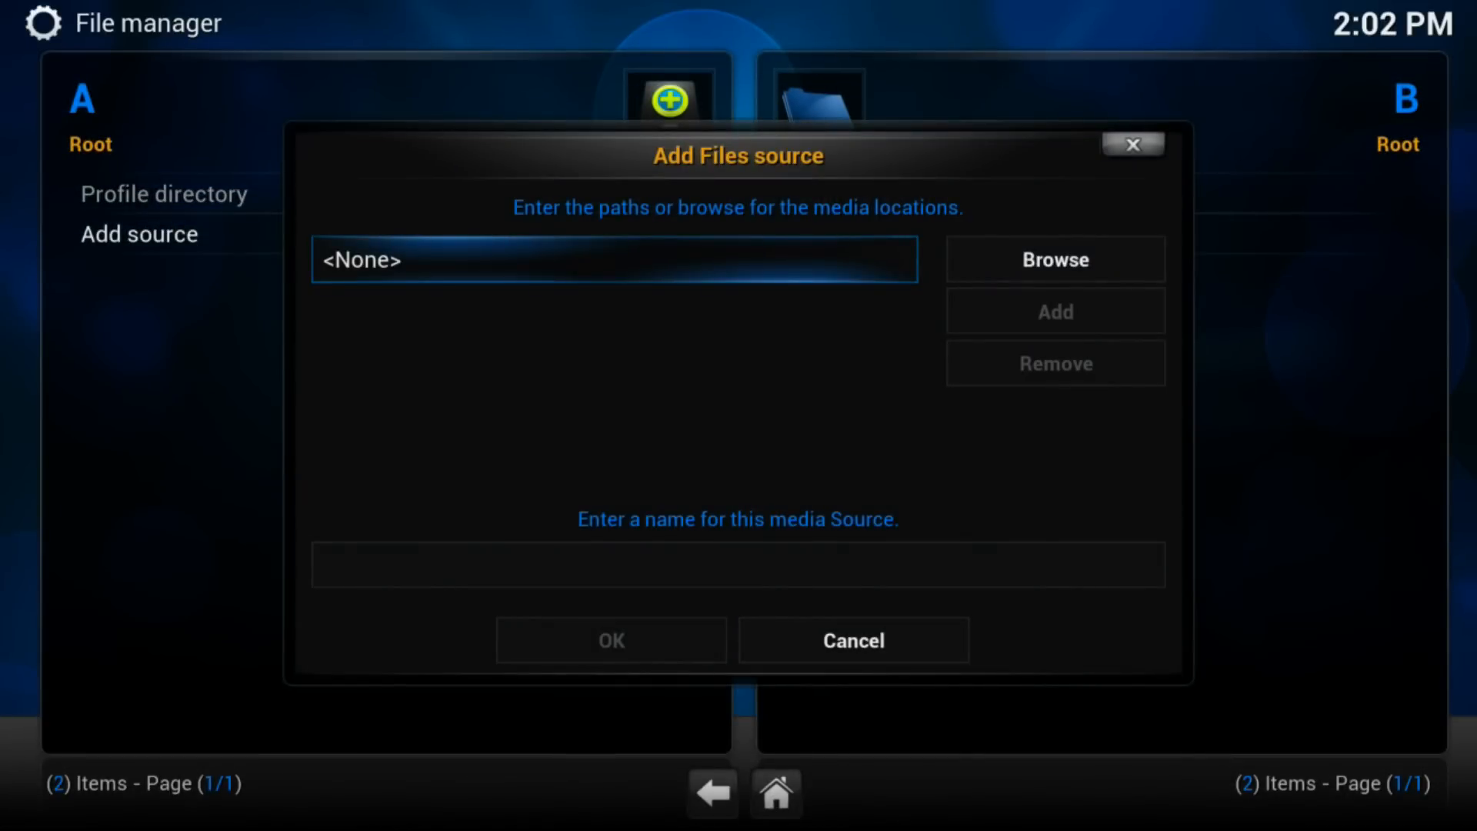
{"action": "left_click", "coordinate": [614, 258]}
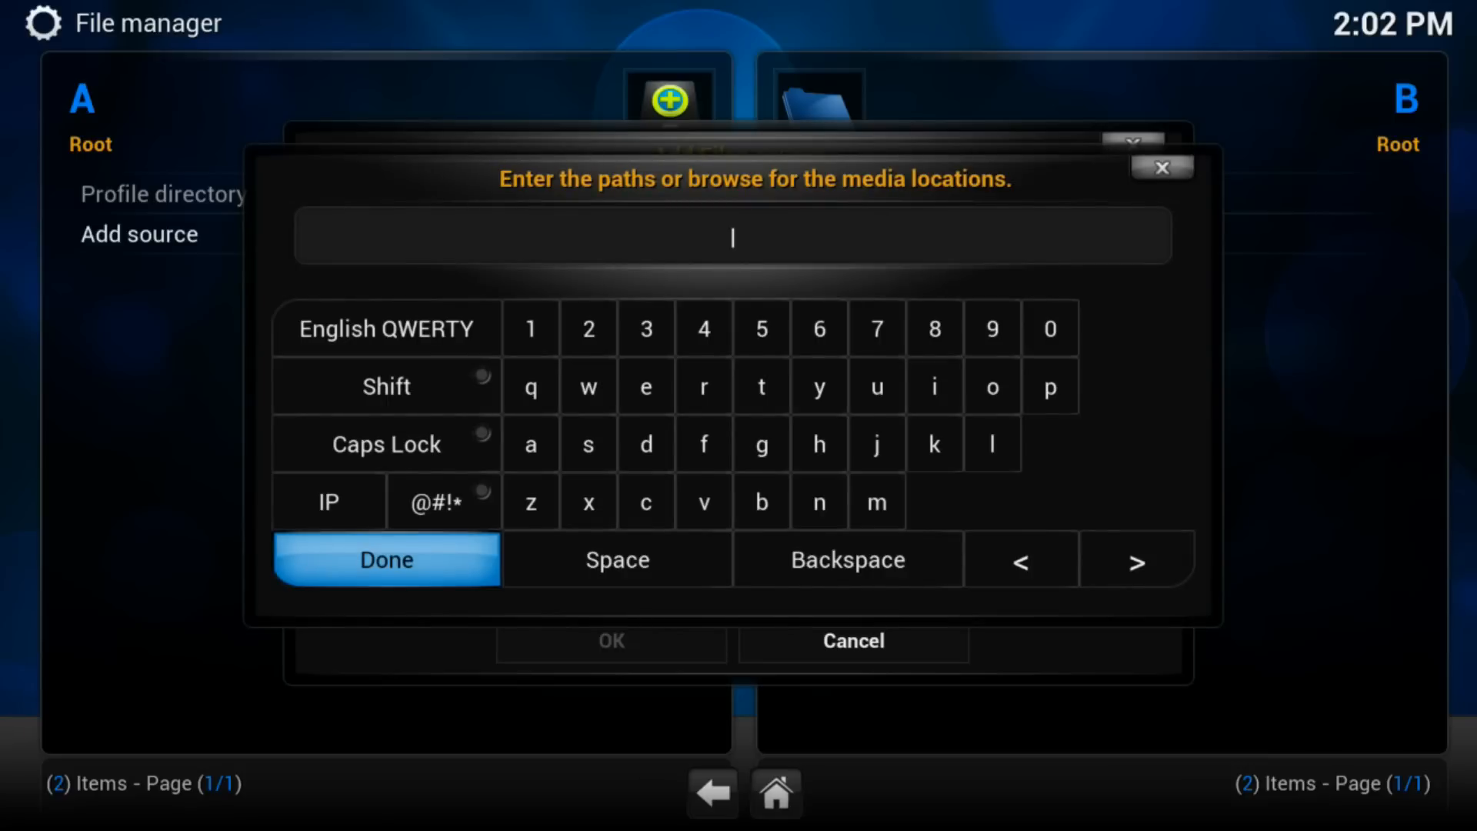
{"action": "type", "text": "http:"}
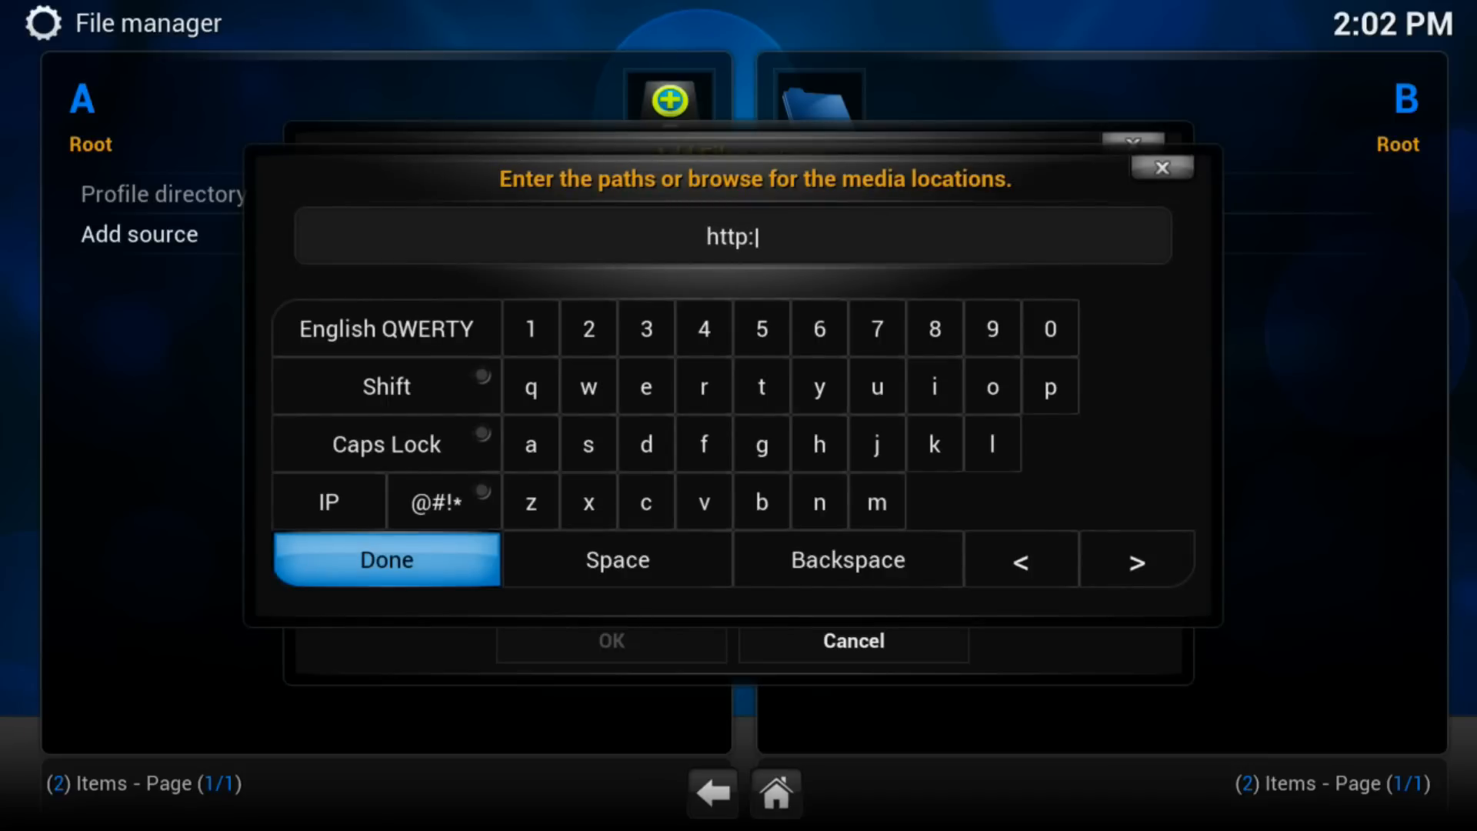
{"action": "type", "text": "//"}
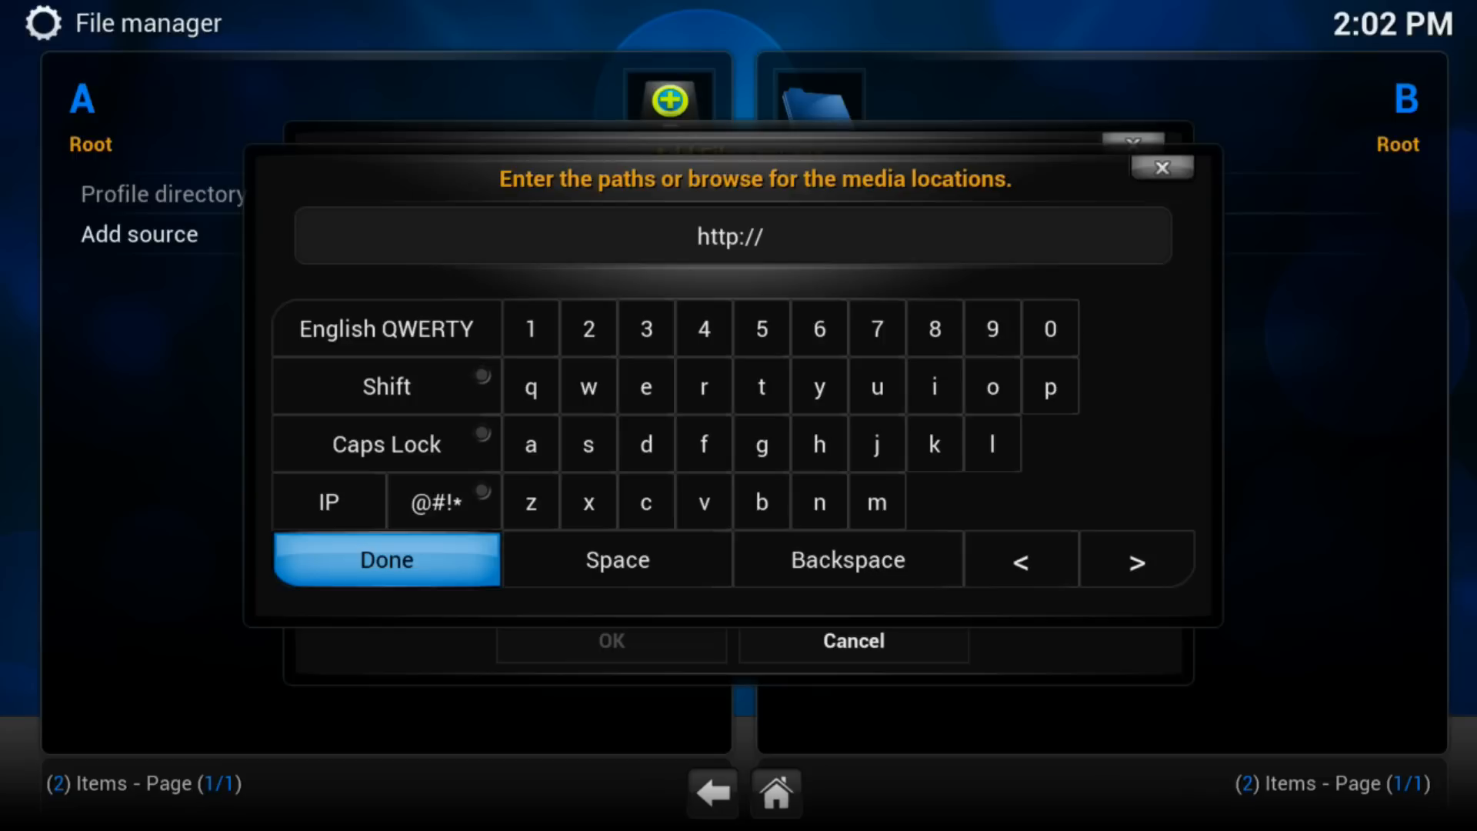
{"action": "type", "text": "i.totalxbmc.t"}
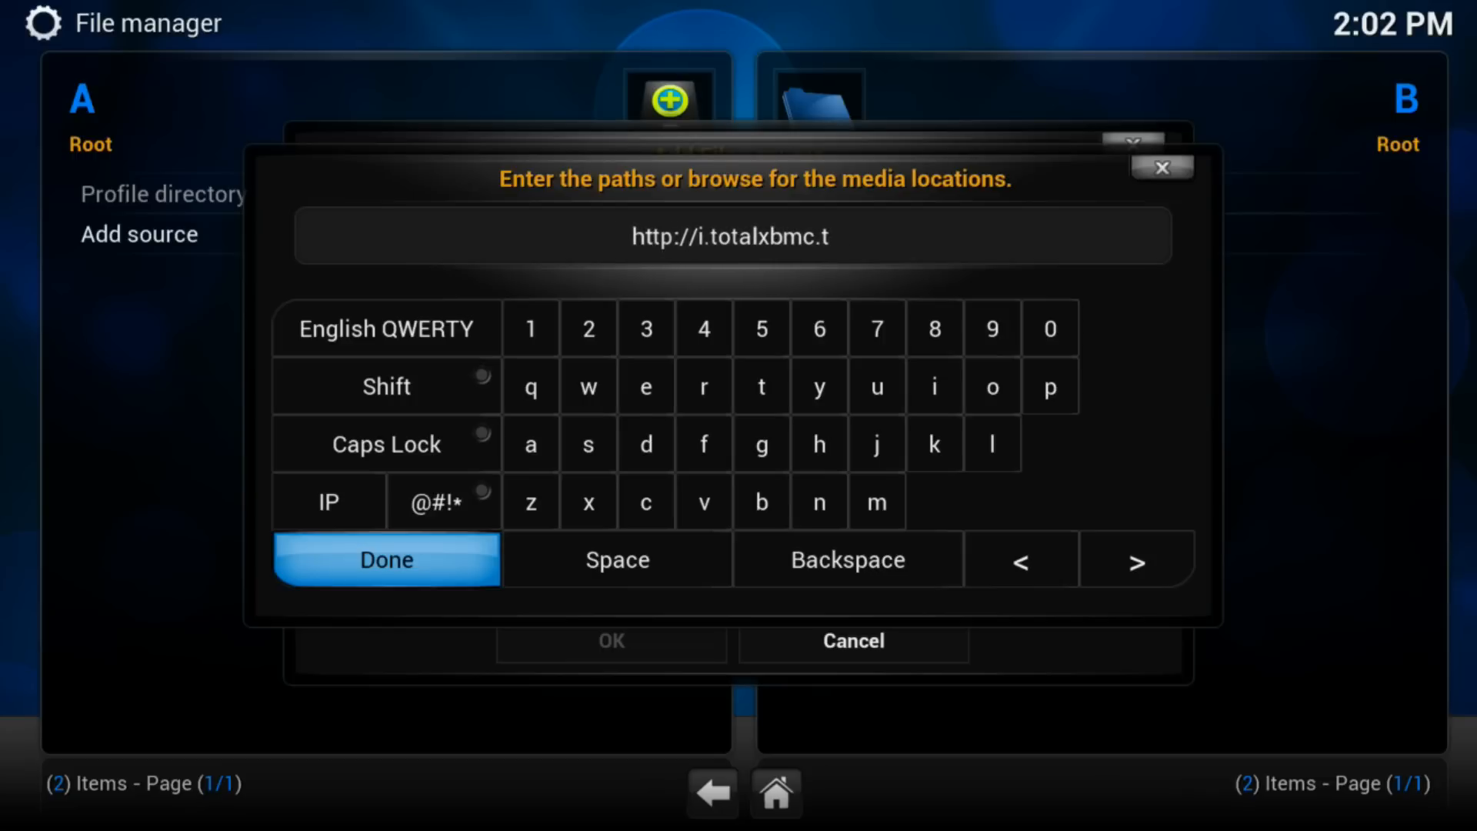
{"action": "left_click", "coordinate": [387, 558]}
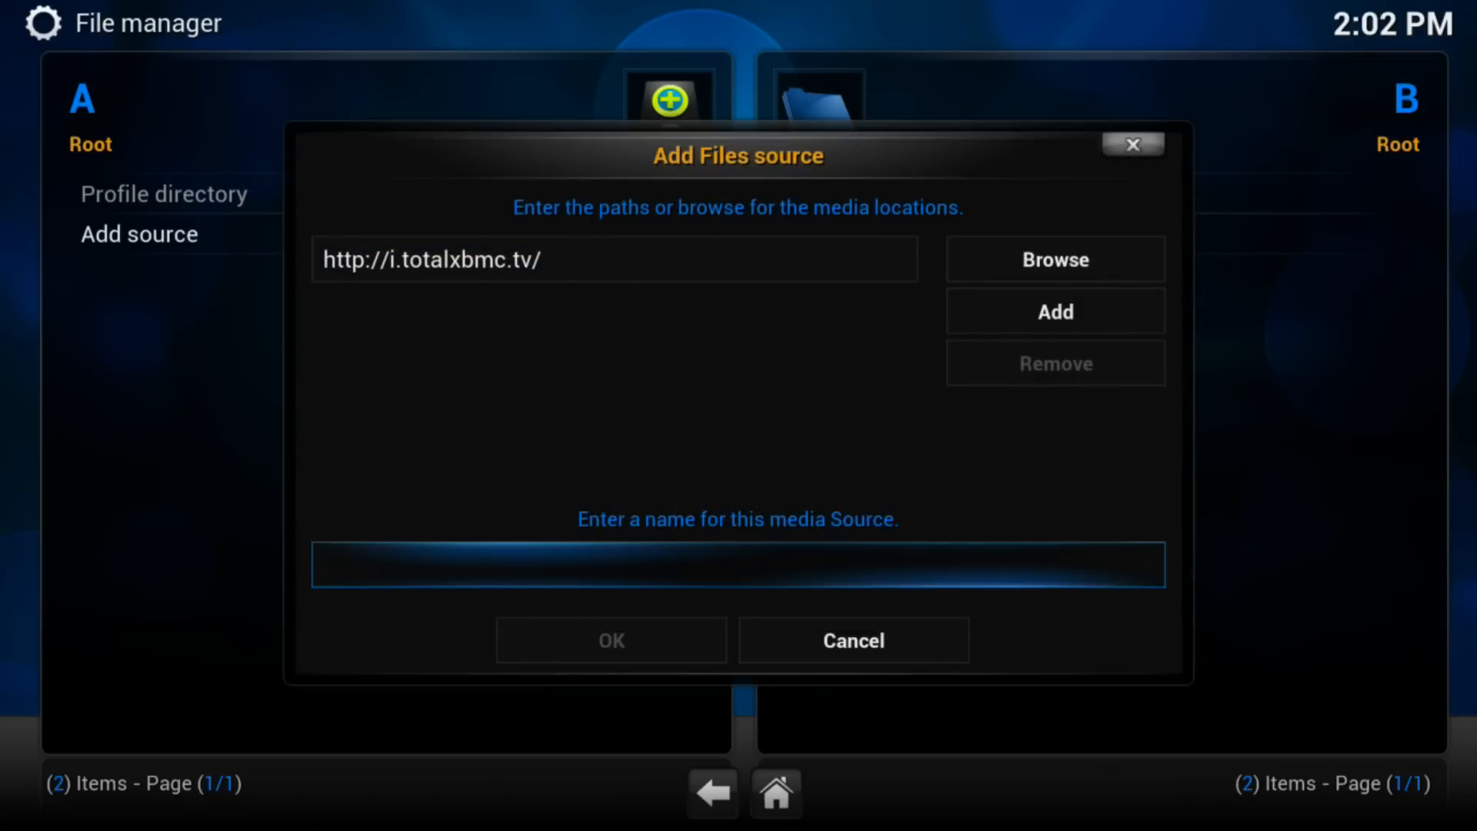
- Name the source .totalinstaller and save it
{"action": "left_click", "coordinate": [737, 564]}
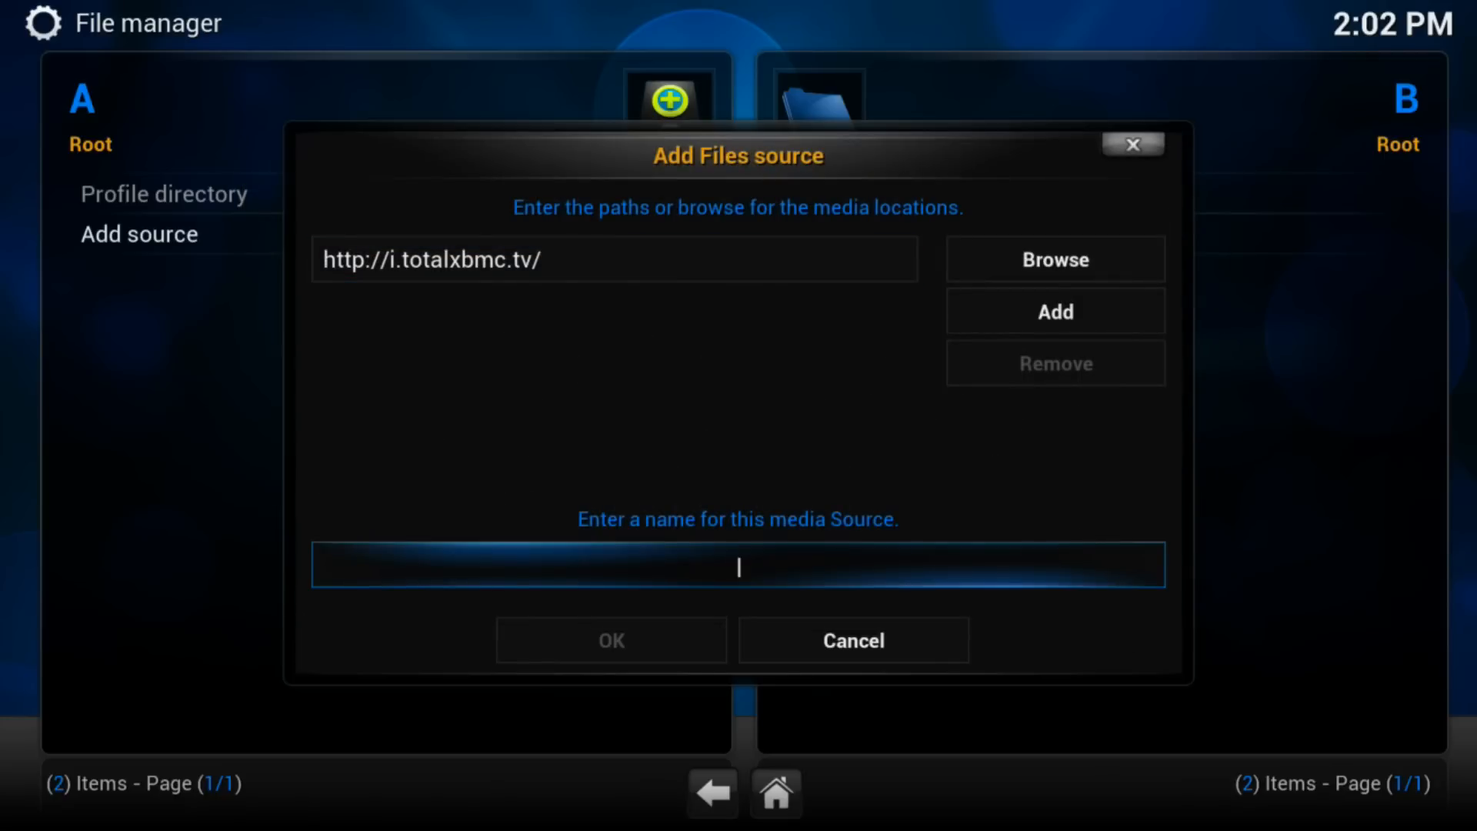
{"action": "type", "text": ".totalinst"}
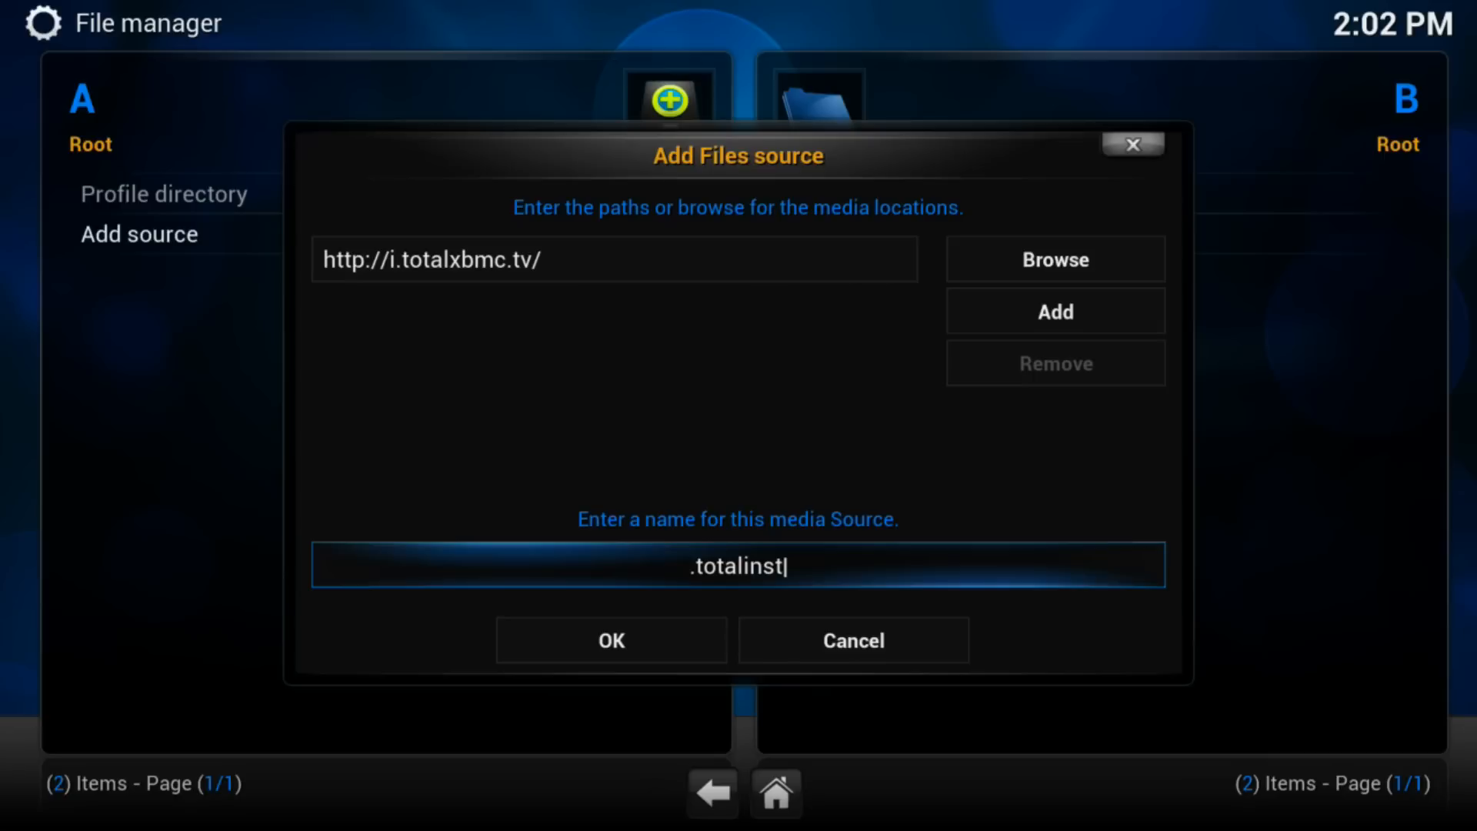
{"action": "type", "text": "aller"}
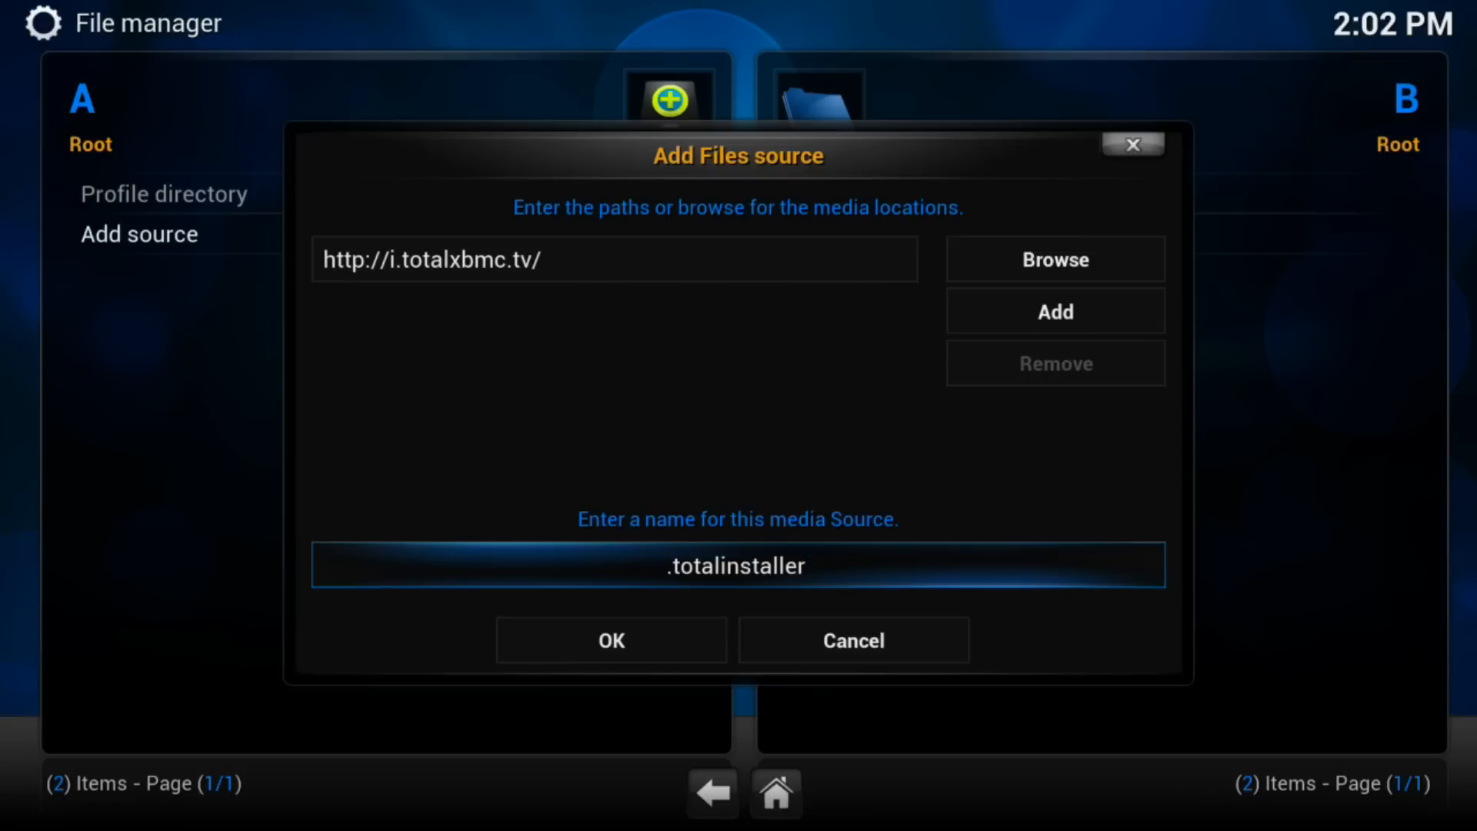
{"action": "left_click", "coordinate": [611, 640]}
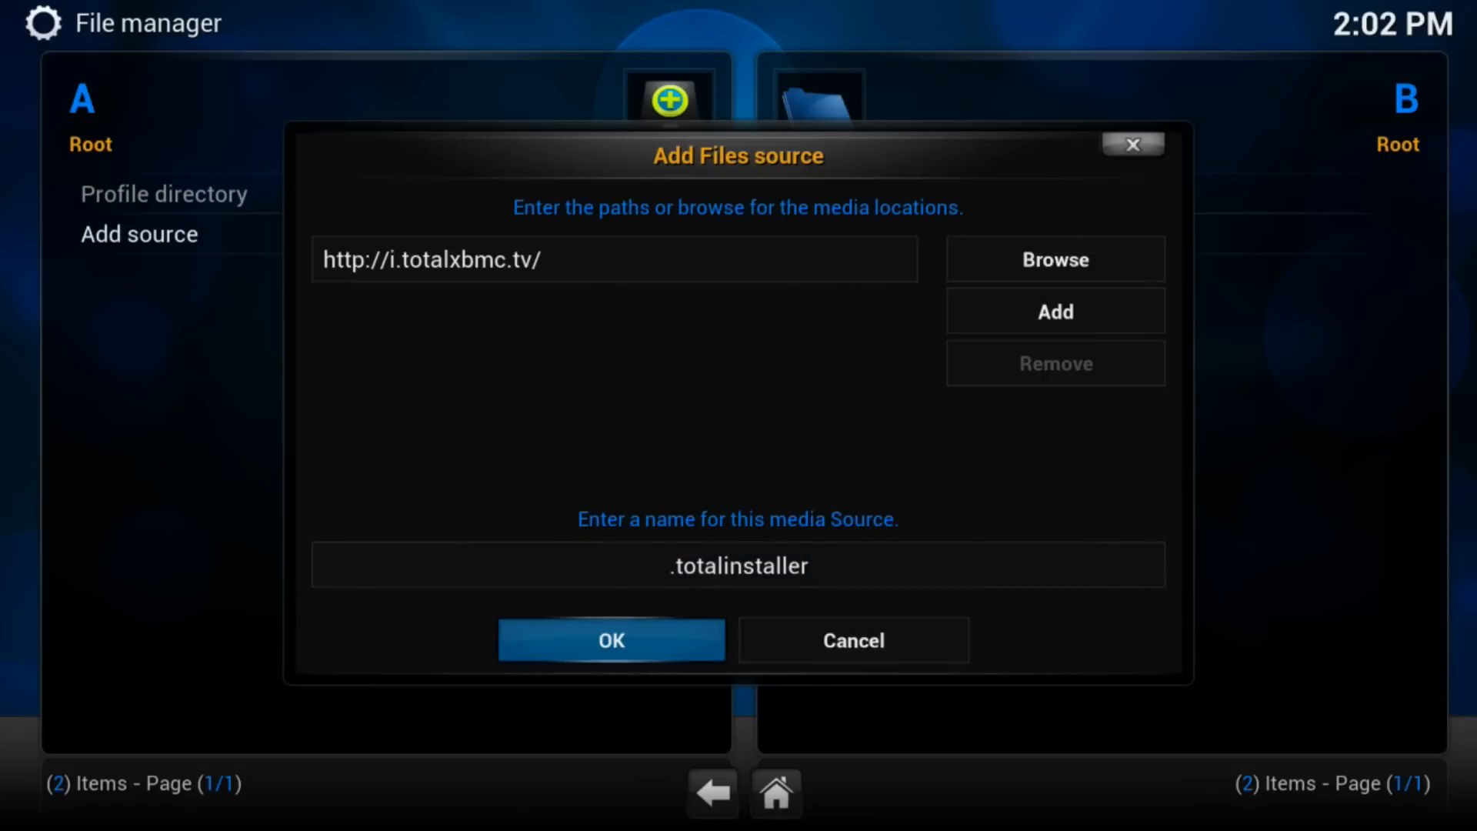
{"action": "left_click", "coordinate": [611, 640]}
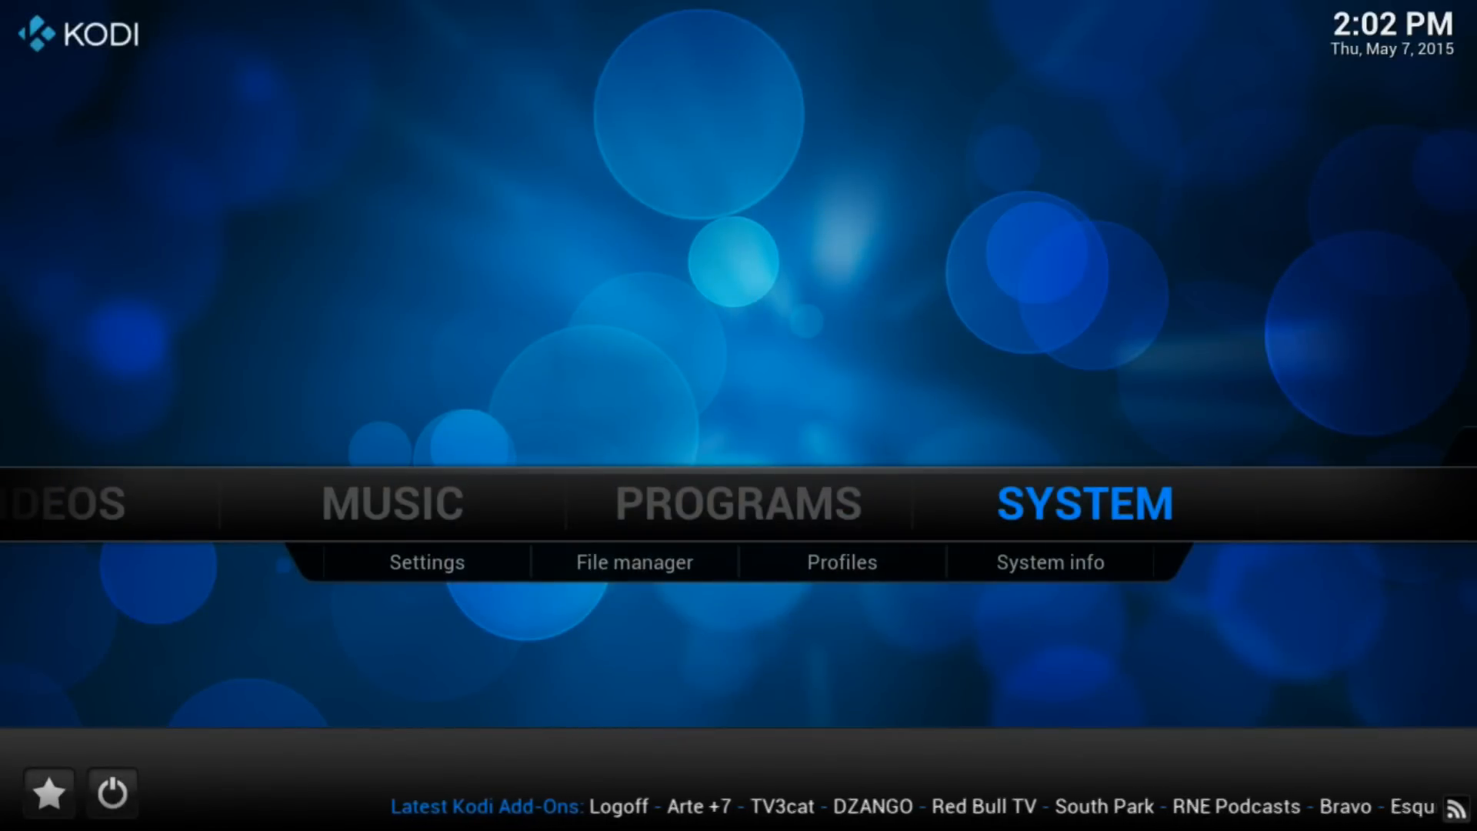
- Reach Settings > Add-ons and start Install from zip file
{"action": "left_click", "coordinate": [427, 563]}
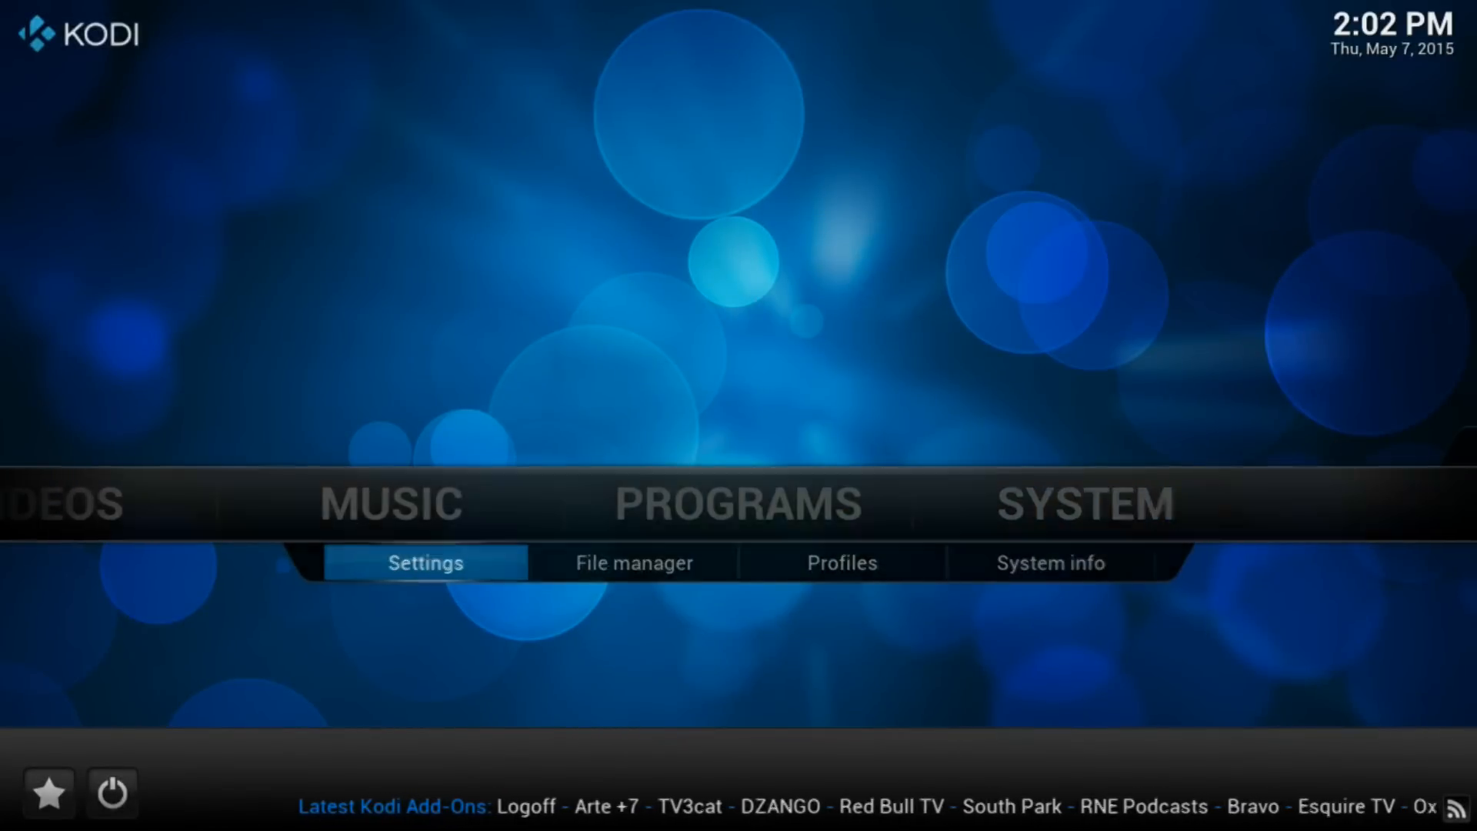
{"action": "left_click", "coordinate": [425, 563]}
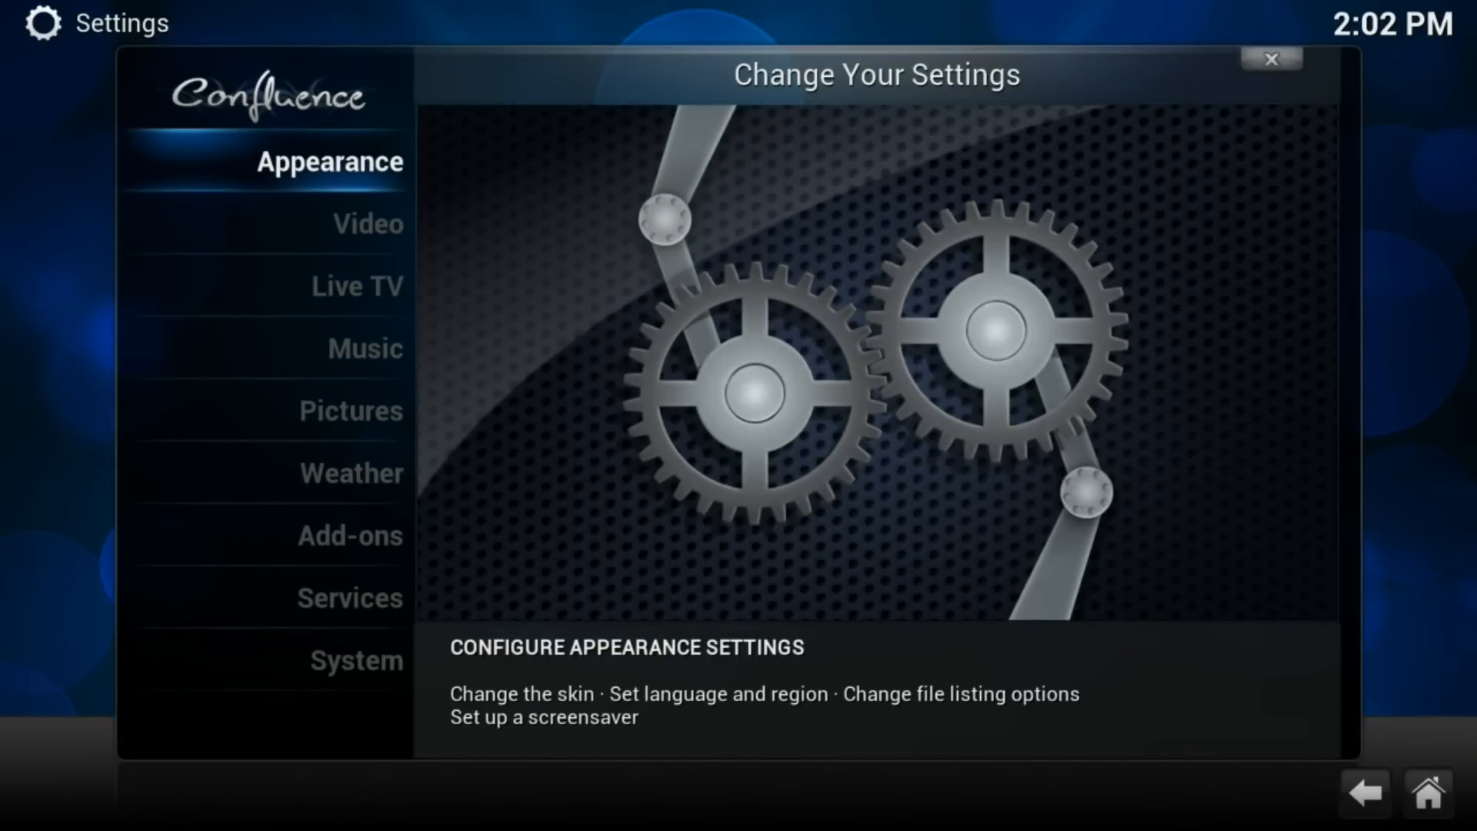
{"action": "left_click", "coordinate": [351, 535]}
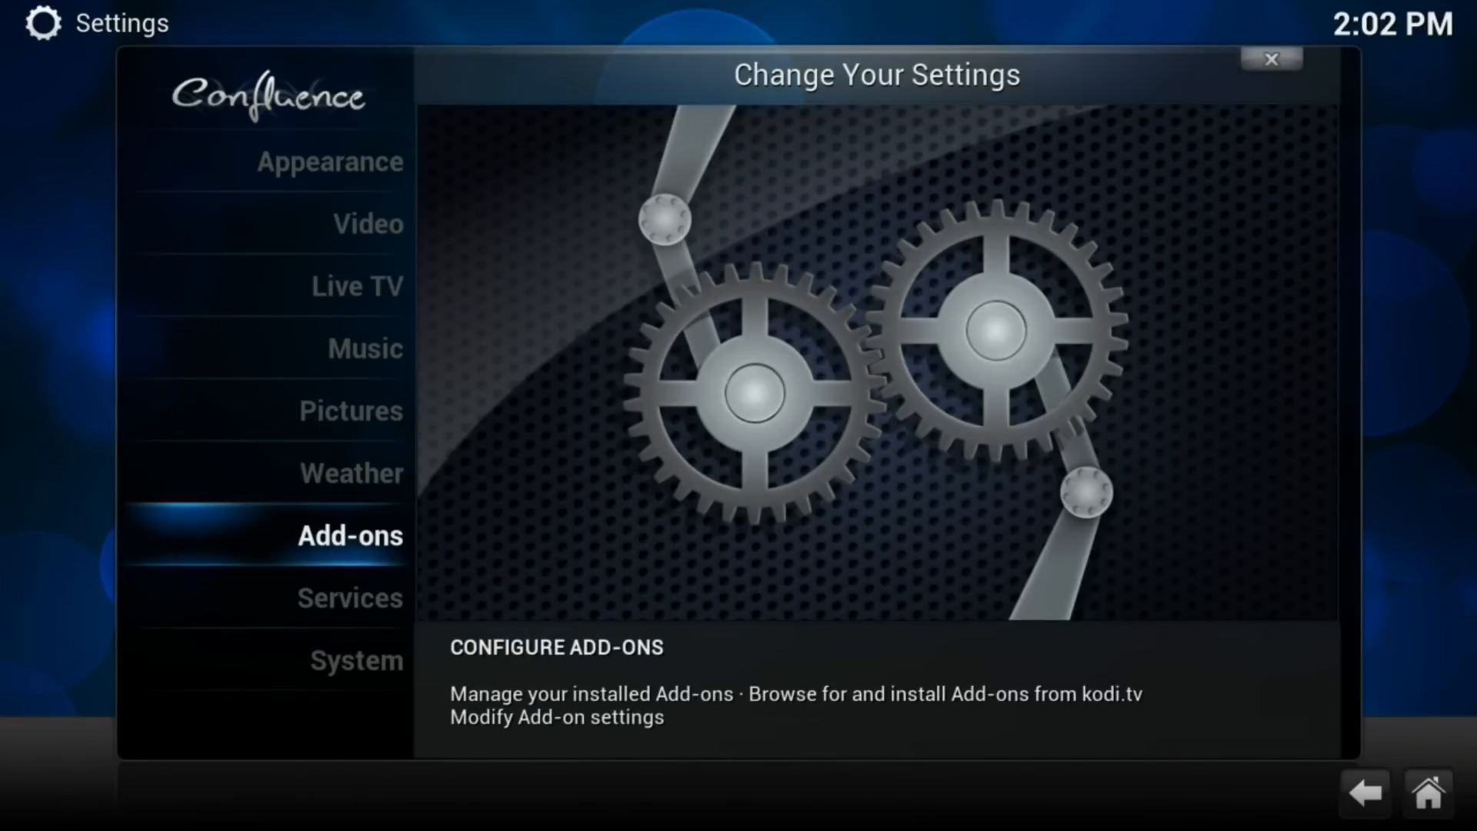
{"action": "left_click", "coordinate": [349, 536]}
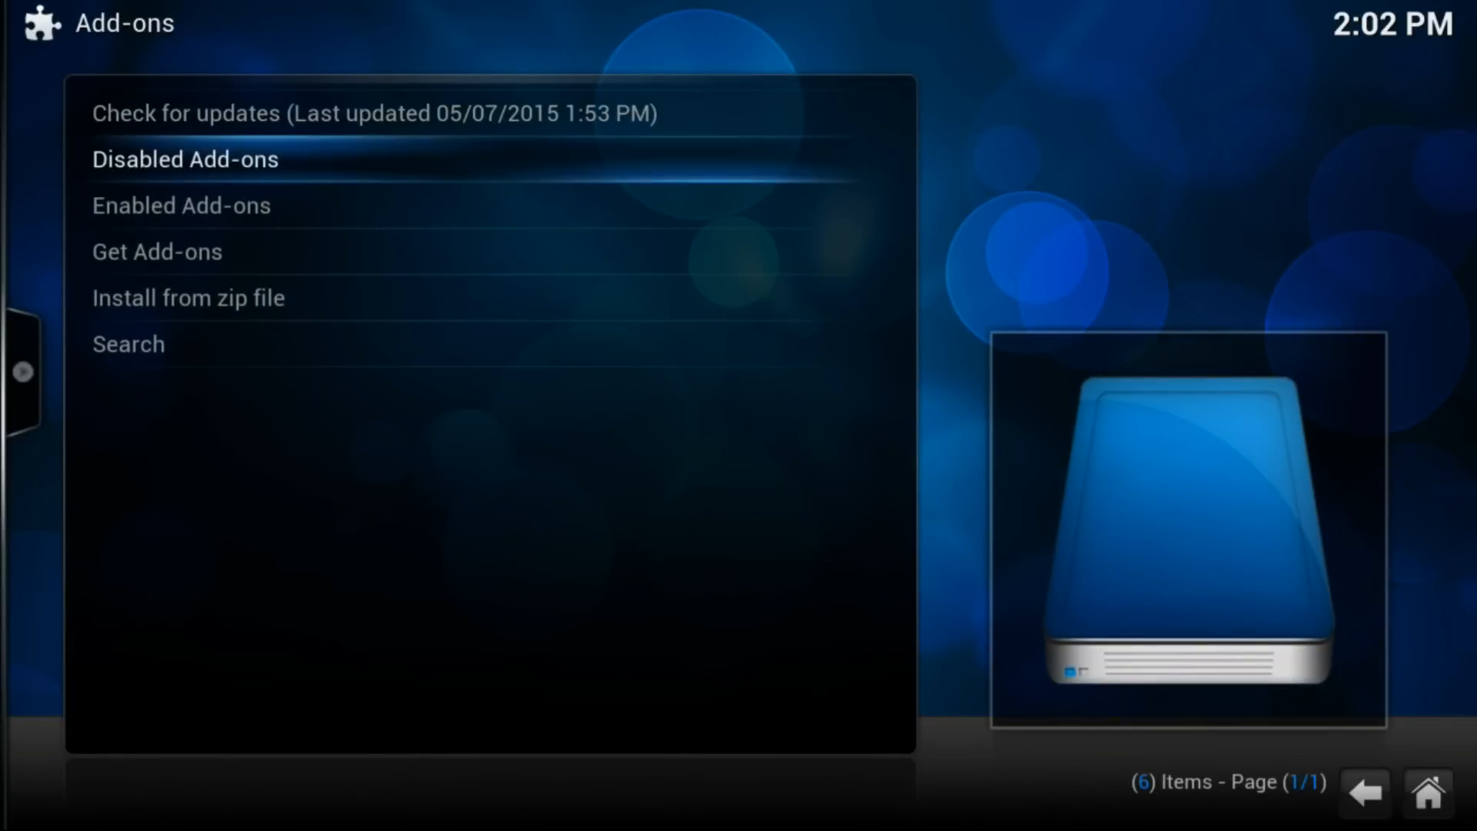
{"action": "left_click", "coordinate": [188, 297]}
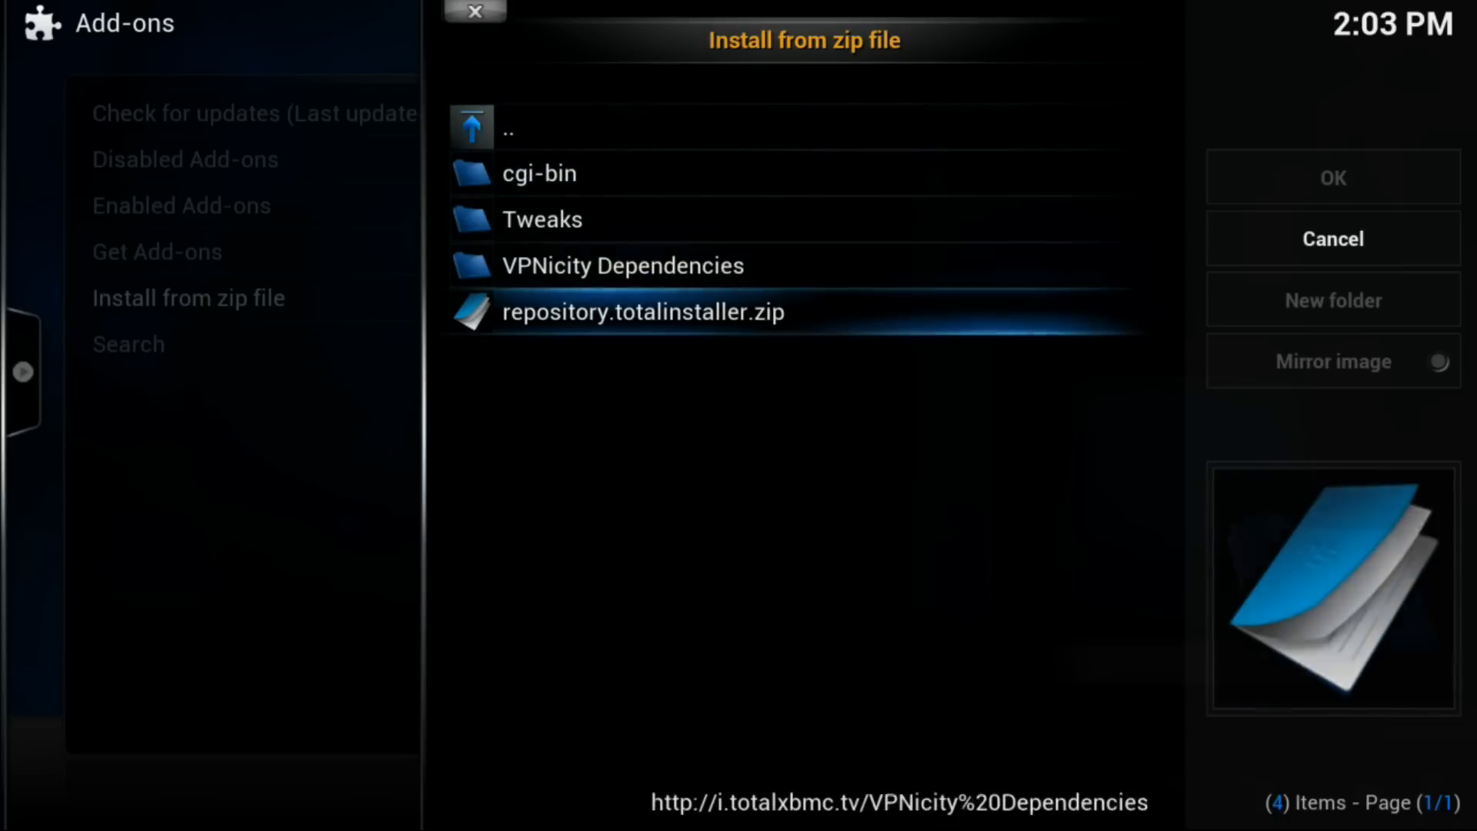
- Install repository.totalinstaller.zip to add the TotalRevolution repository
{"action": "left_click", "coordinate": [643, 312]}
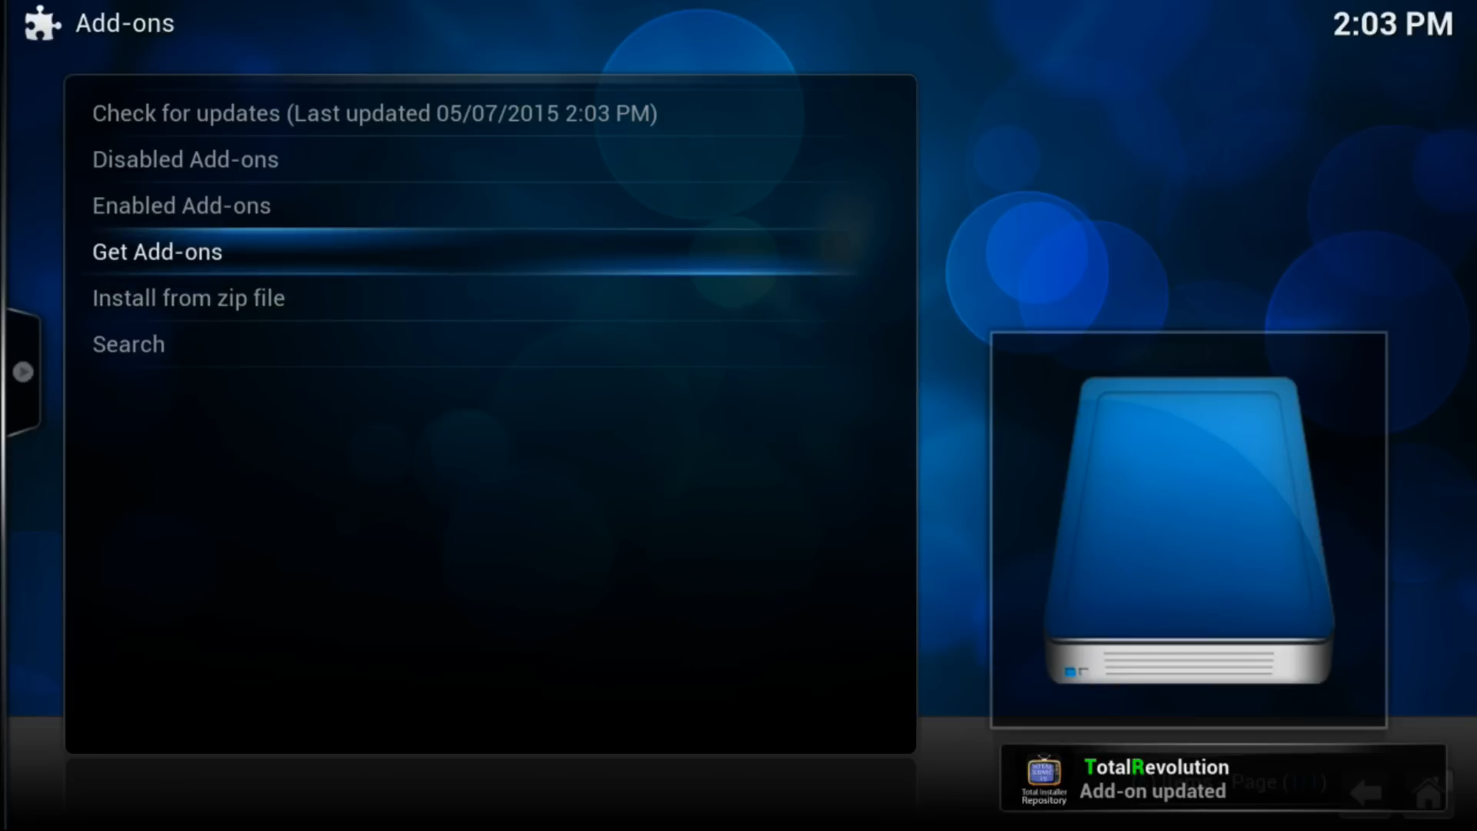
- Enter the TotalRevolution repository from the Get Add-ons repository list
{"action": "left_click", "coordinate": [157, 251]}
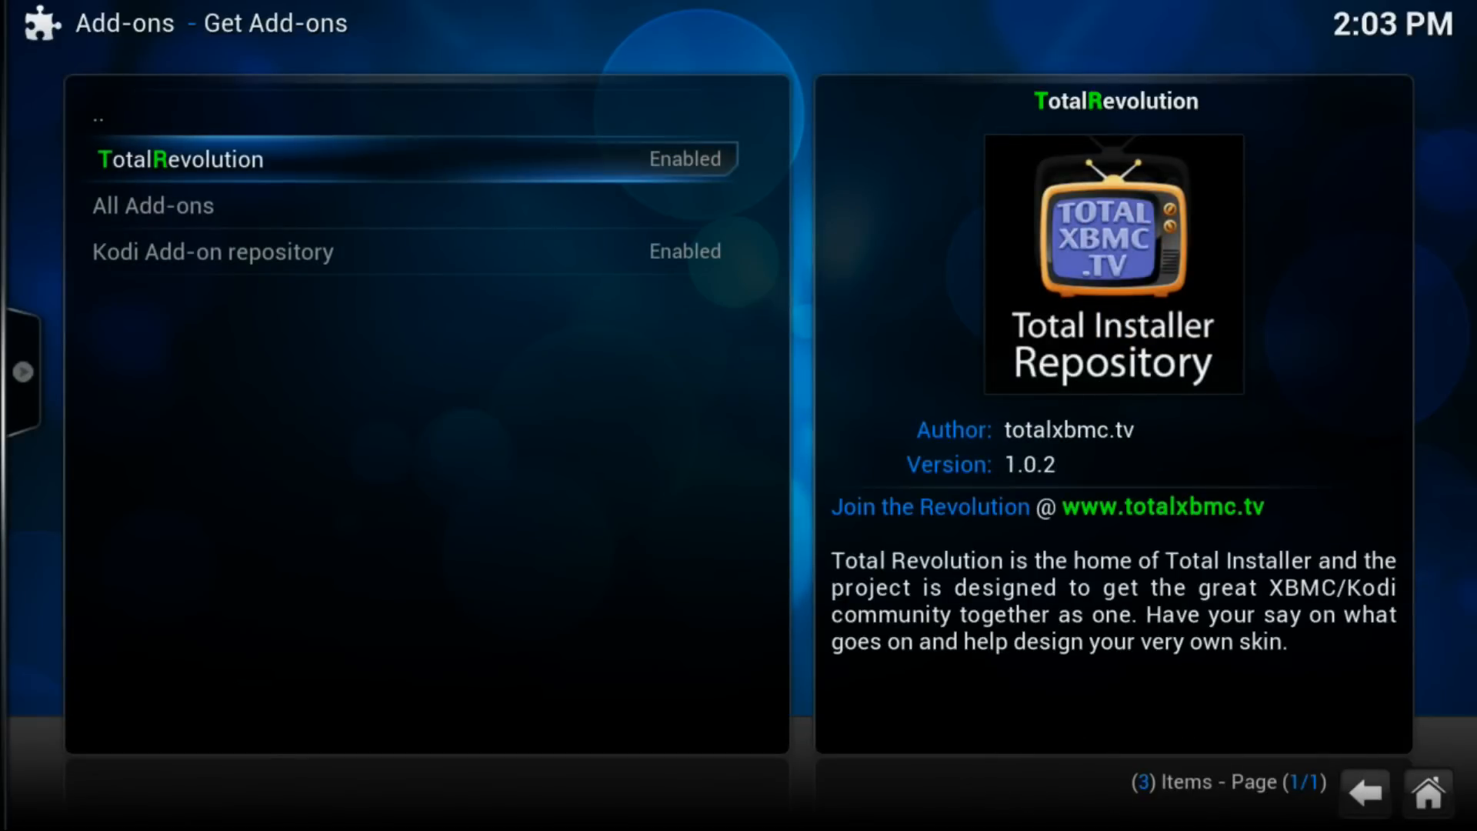
{"action": "left_click", "coordinate": [178, 159]}
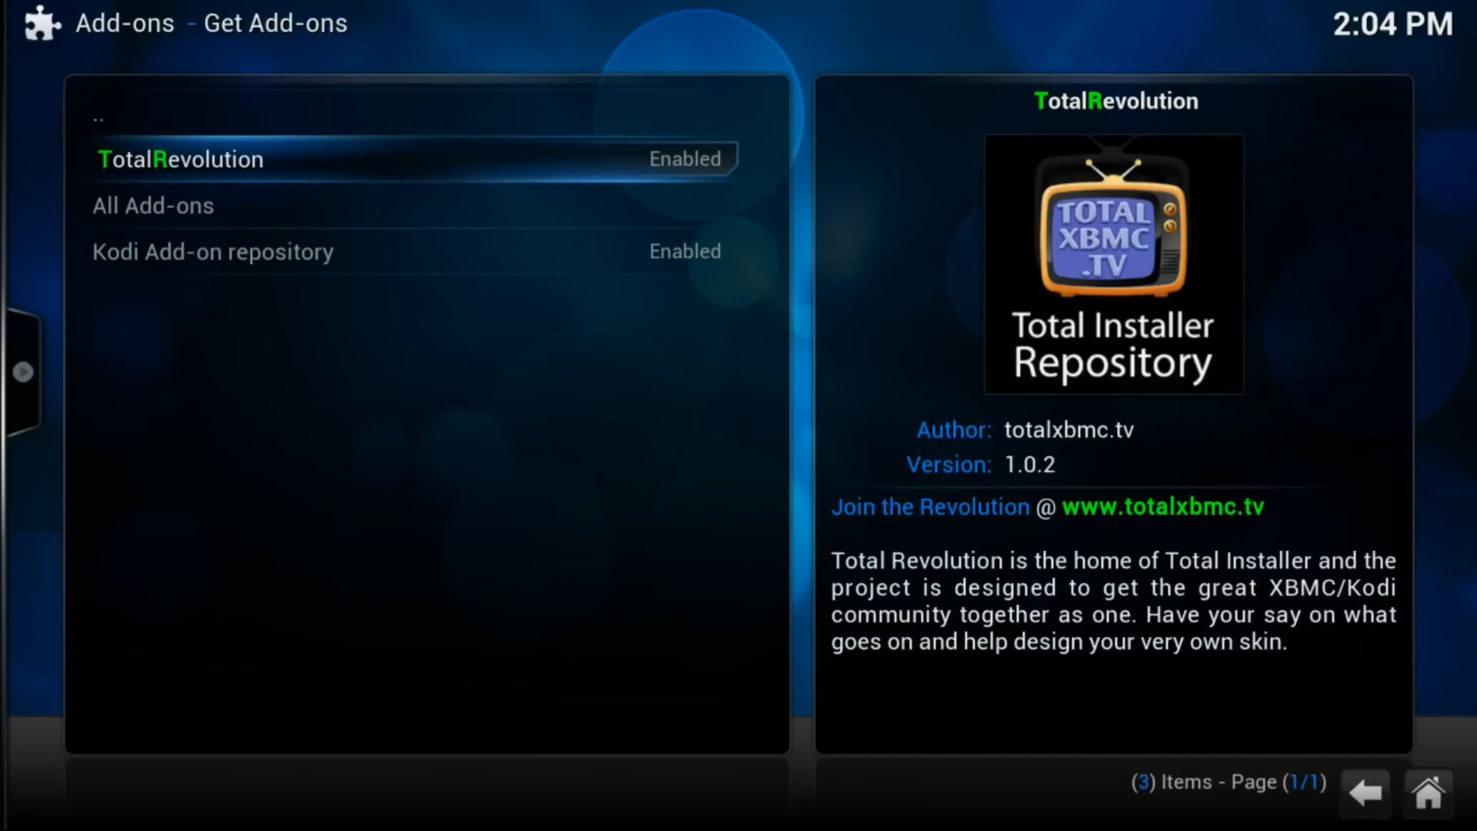
{"action": "left_click", "coordinate": [180, 159]}
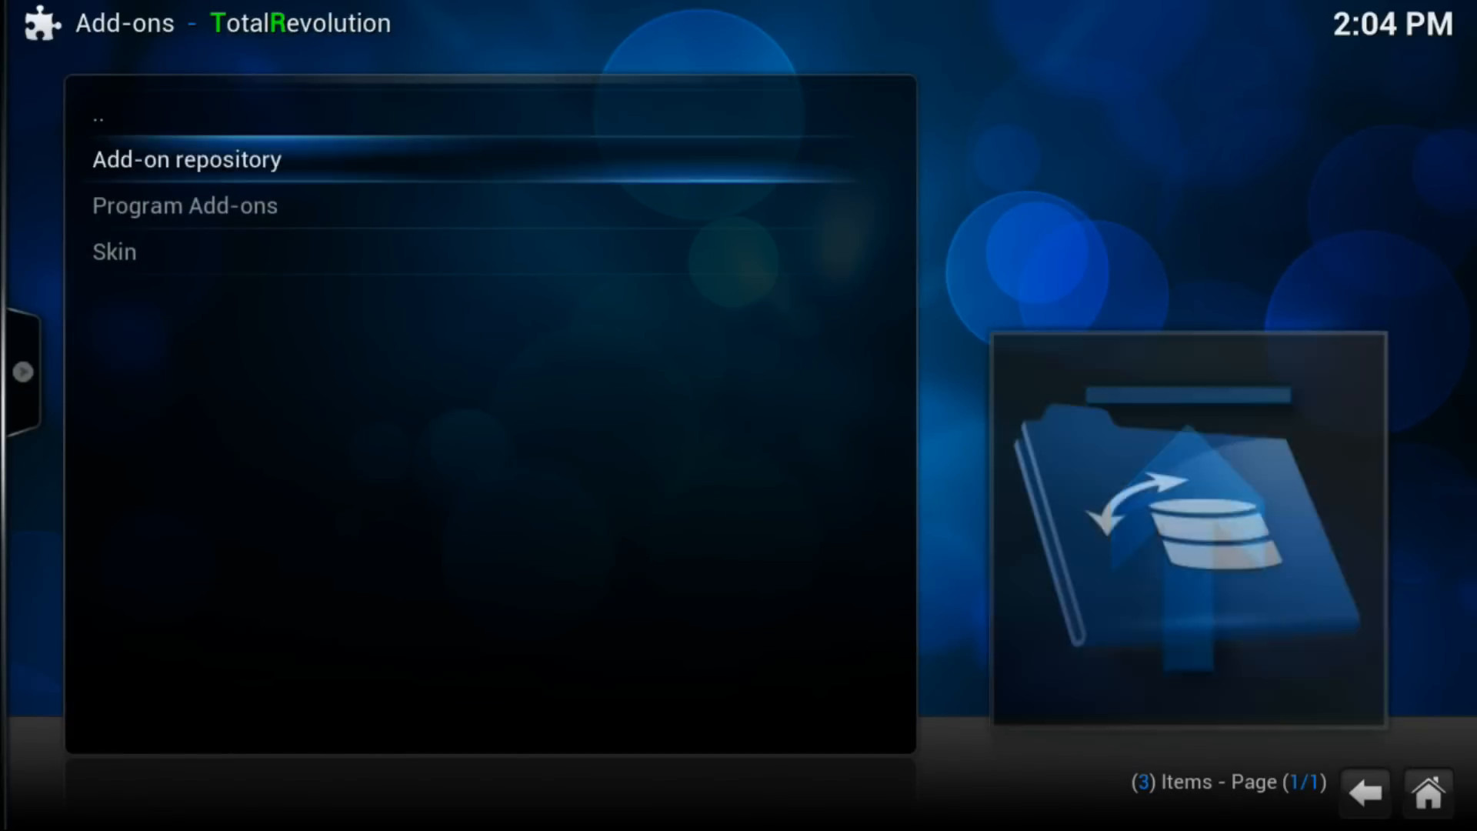
- Install TR Total Installer from the repository's Program Add-ons category
{"action": "left_click", "coordinate": [183, 205]}
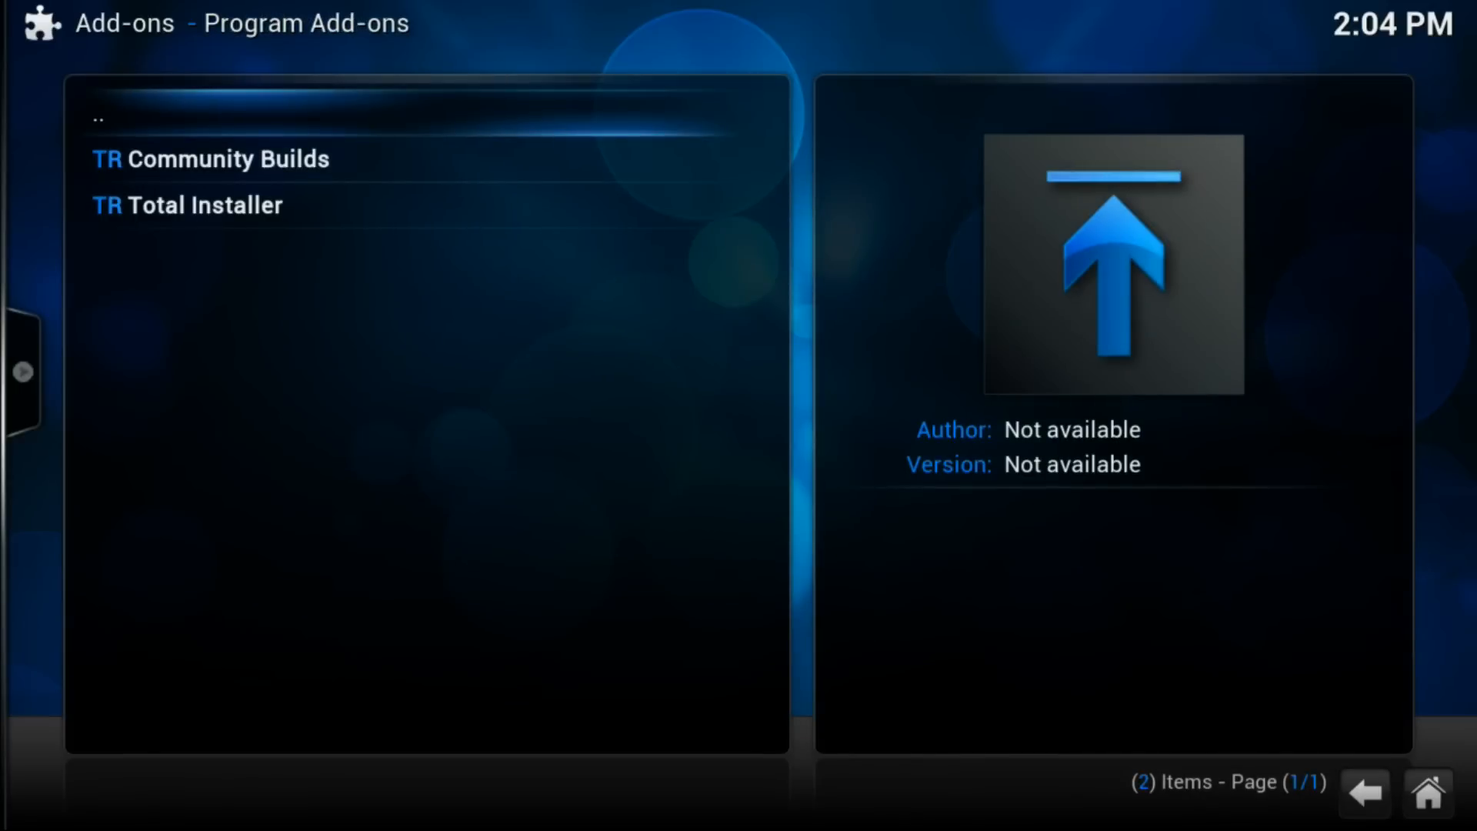
{"action": "left_click", "coordinate": [208, 204]}
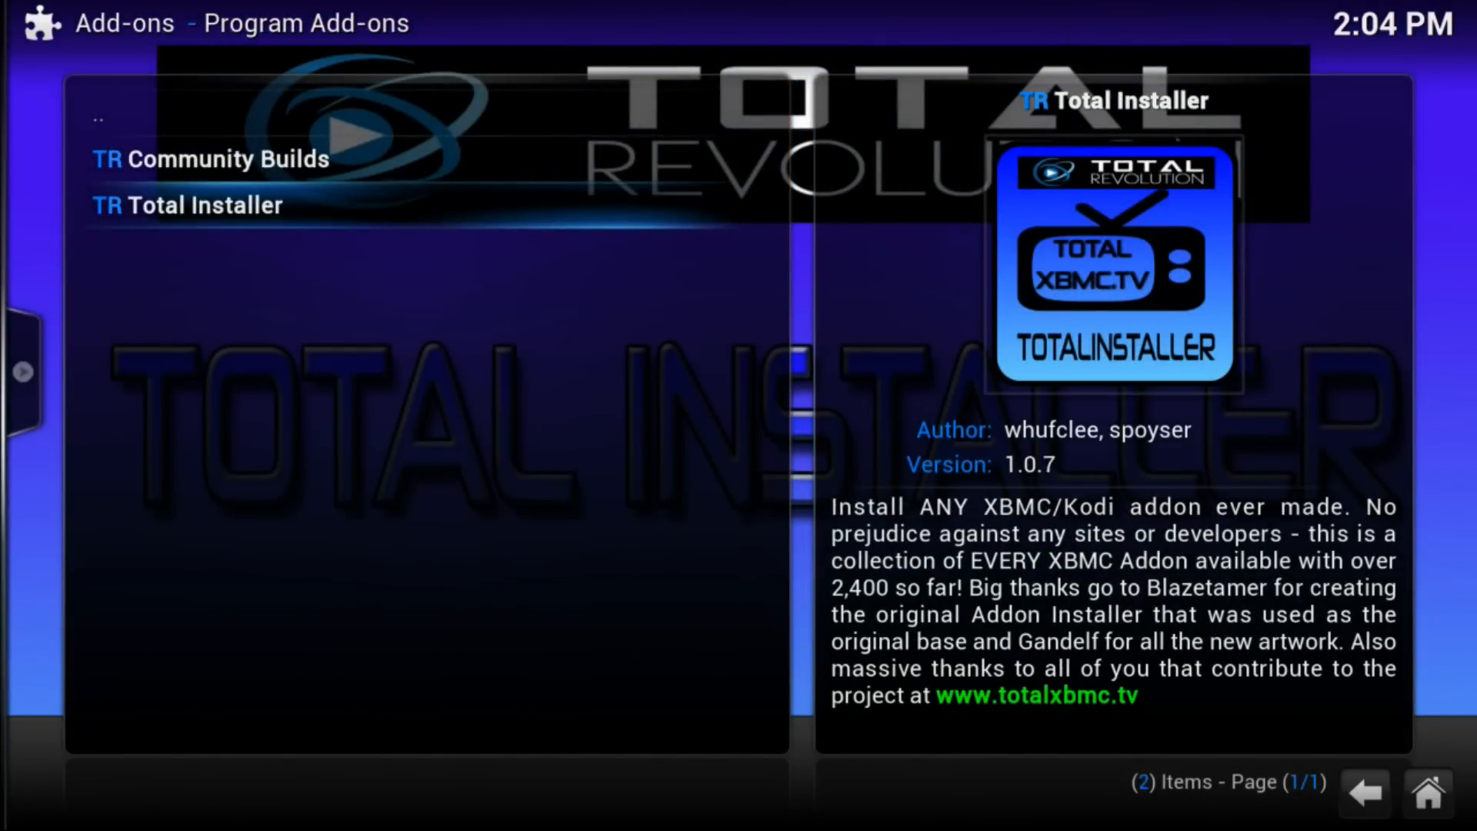
{"action": "left_click", "coordinate": [187, 205]}
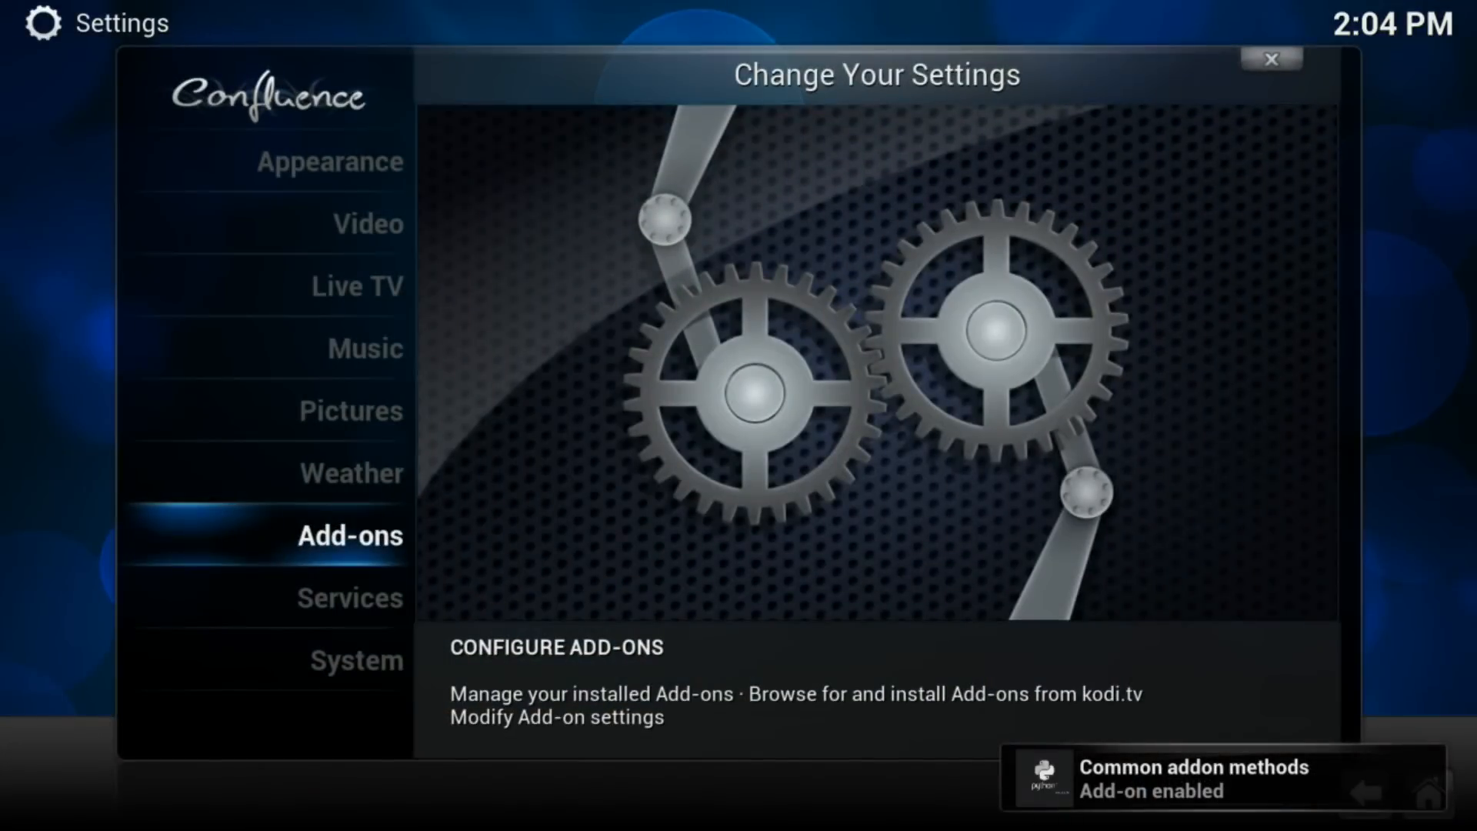
- Return home and enter the Programs add-ons list
{"action": "left_click", "coordinate": [1271, 60]}
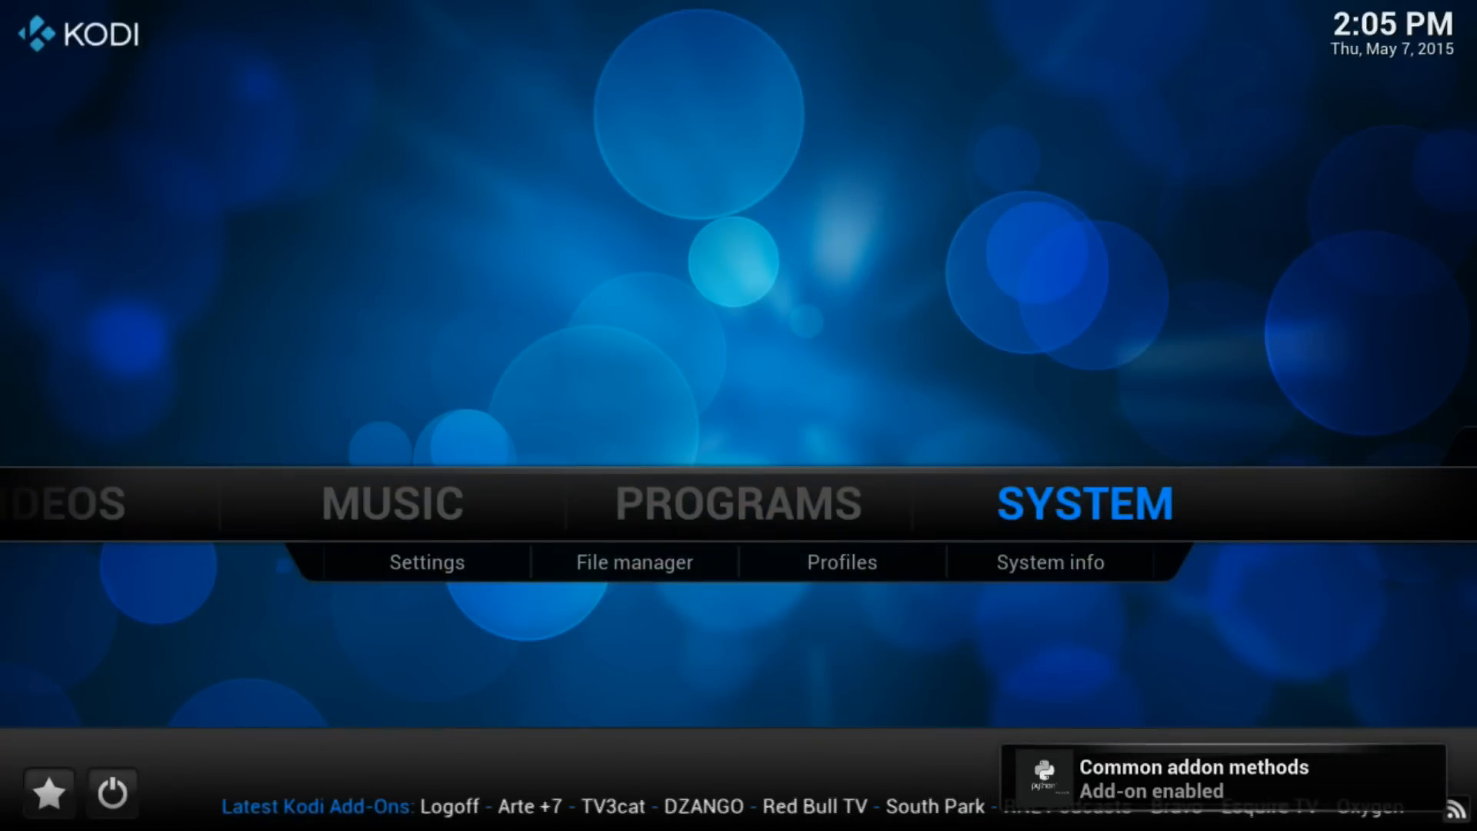
{"action": "left_click", "coordinate": [737, 502]}
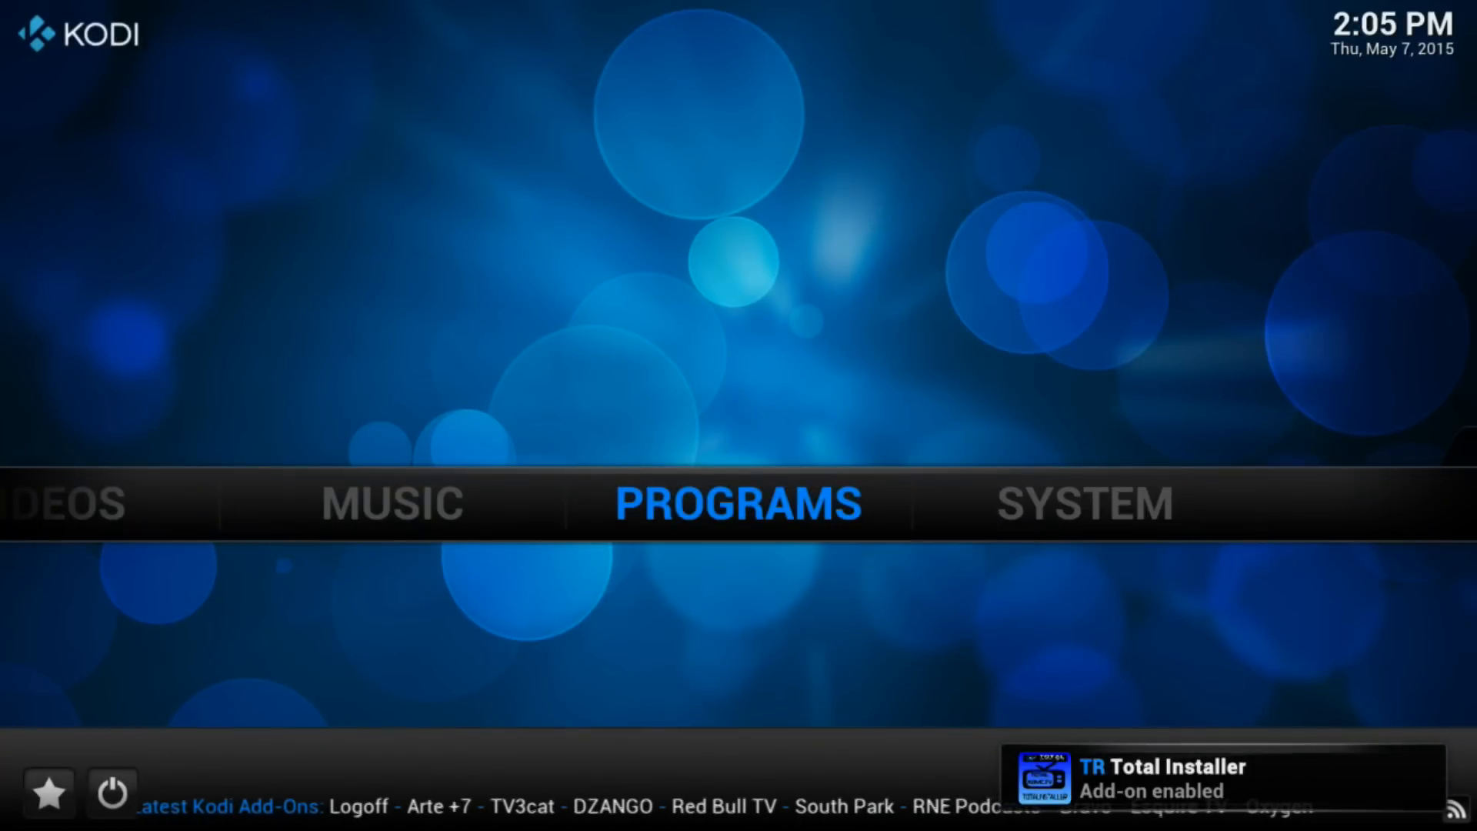
{"action": "left_click", "coordinate": [737, 501]}
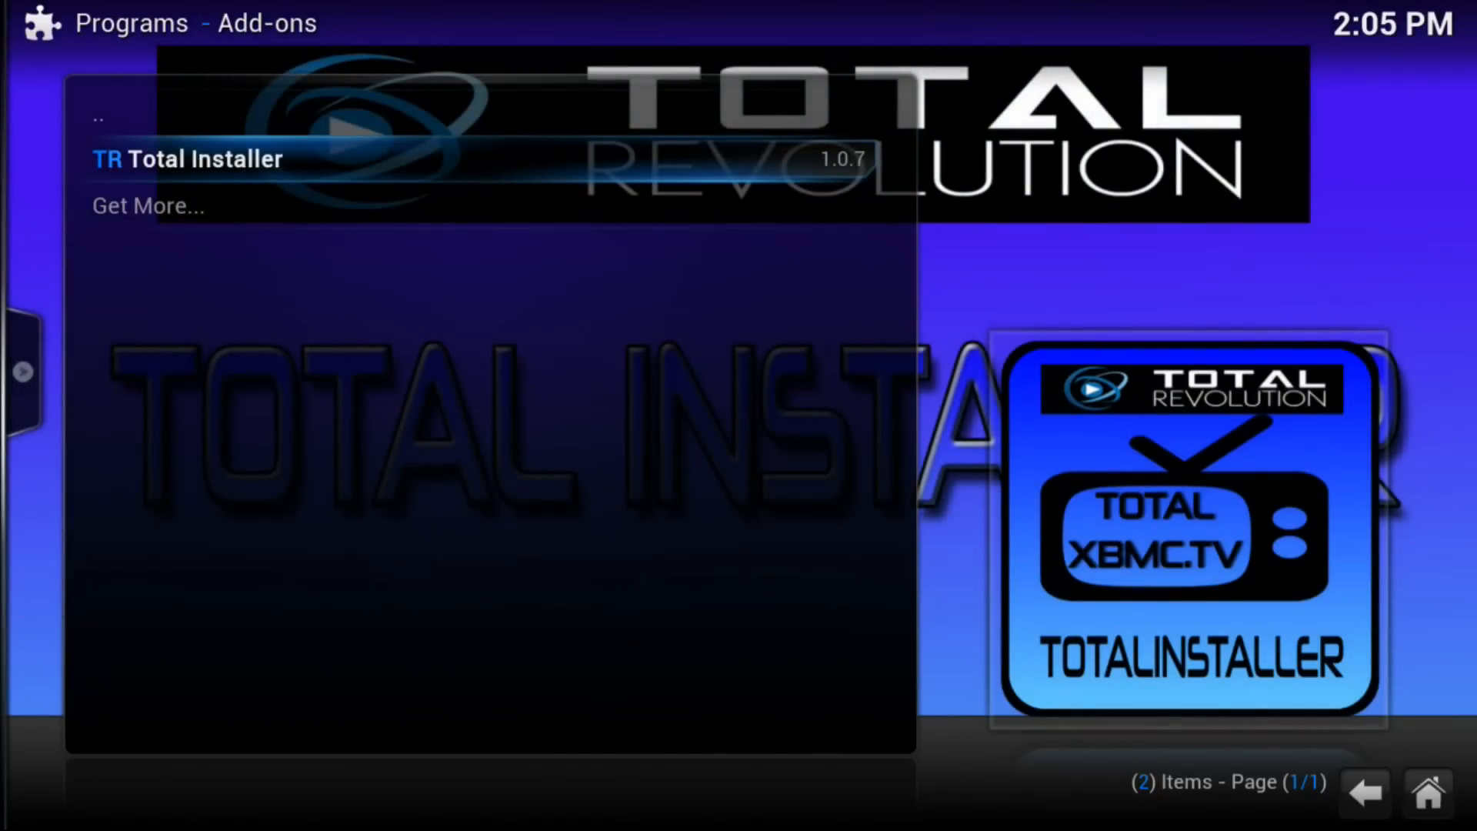
- Launch TR Total Installer and choose Search For Addons > Manual Search
{"action": "left_click", "coordinate": [187, 158]}
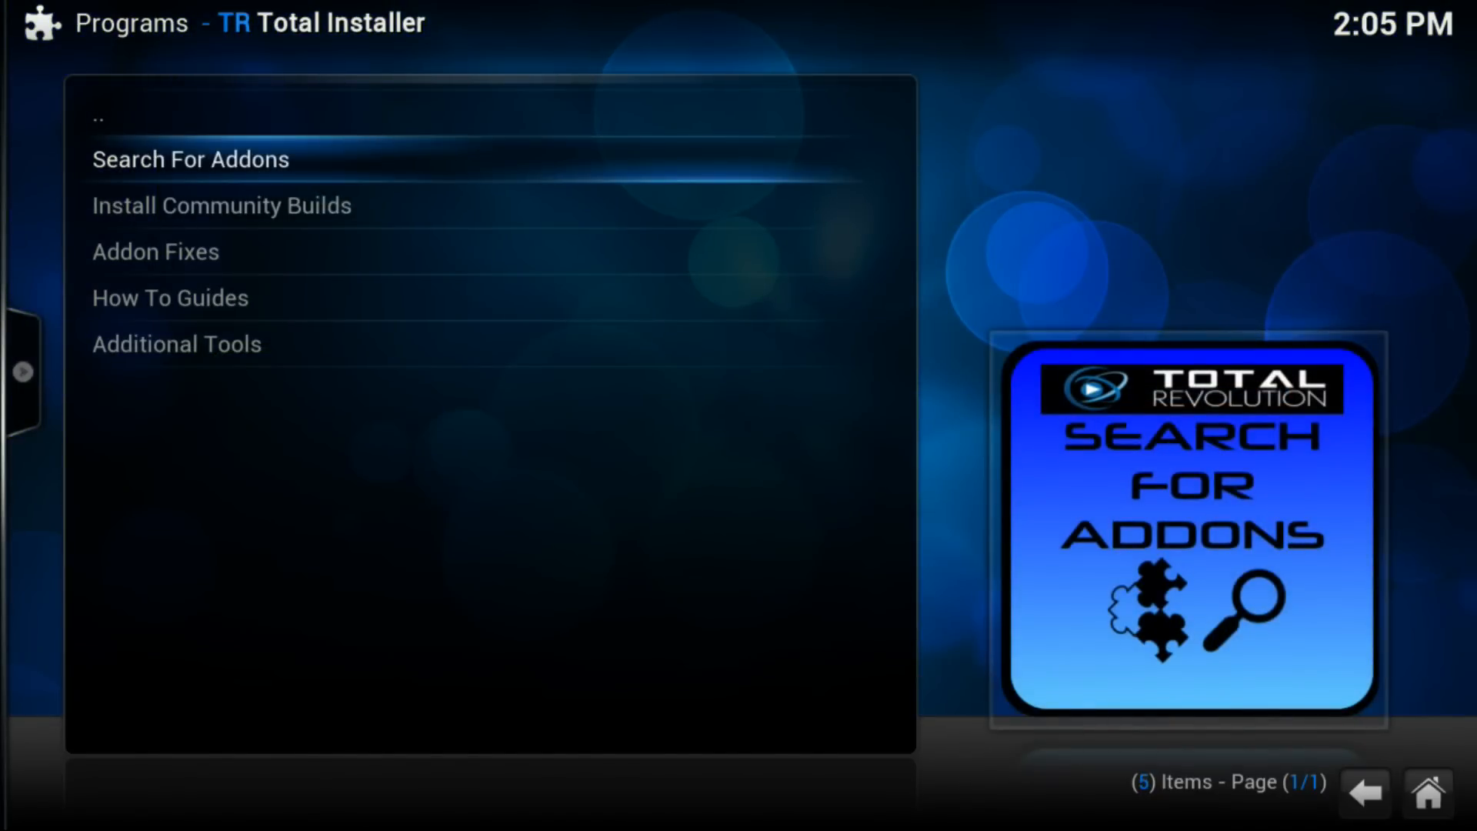
{"action": "left_click", "coordinate": [191, 159]}
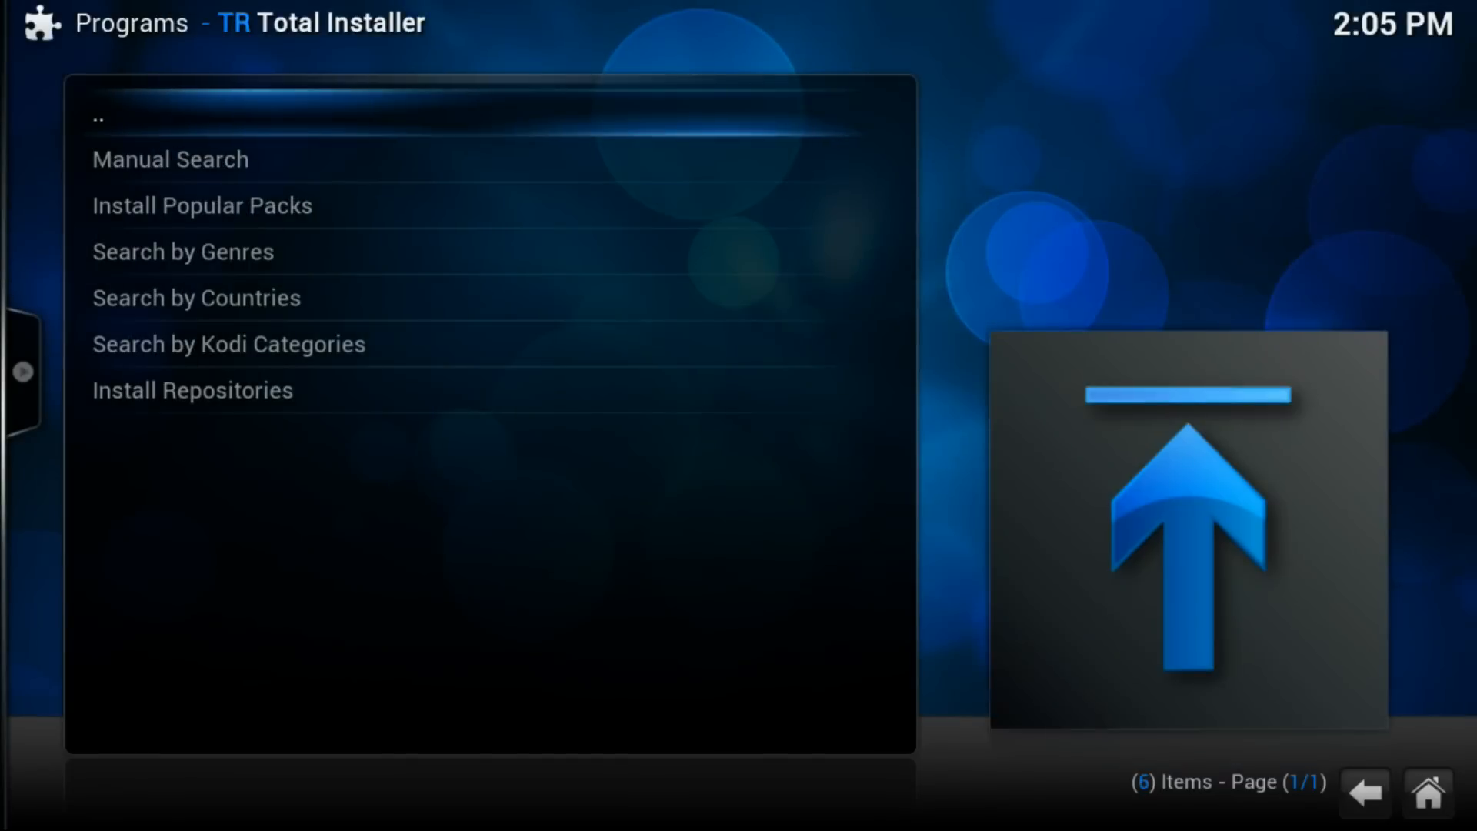
{"action": "left_click", "coordinate": [169, 159]}
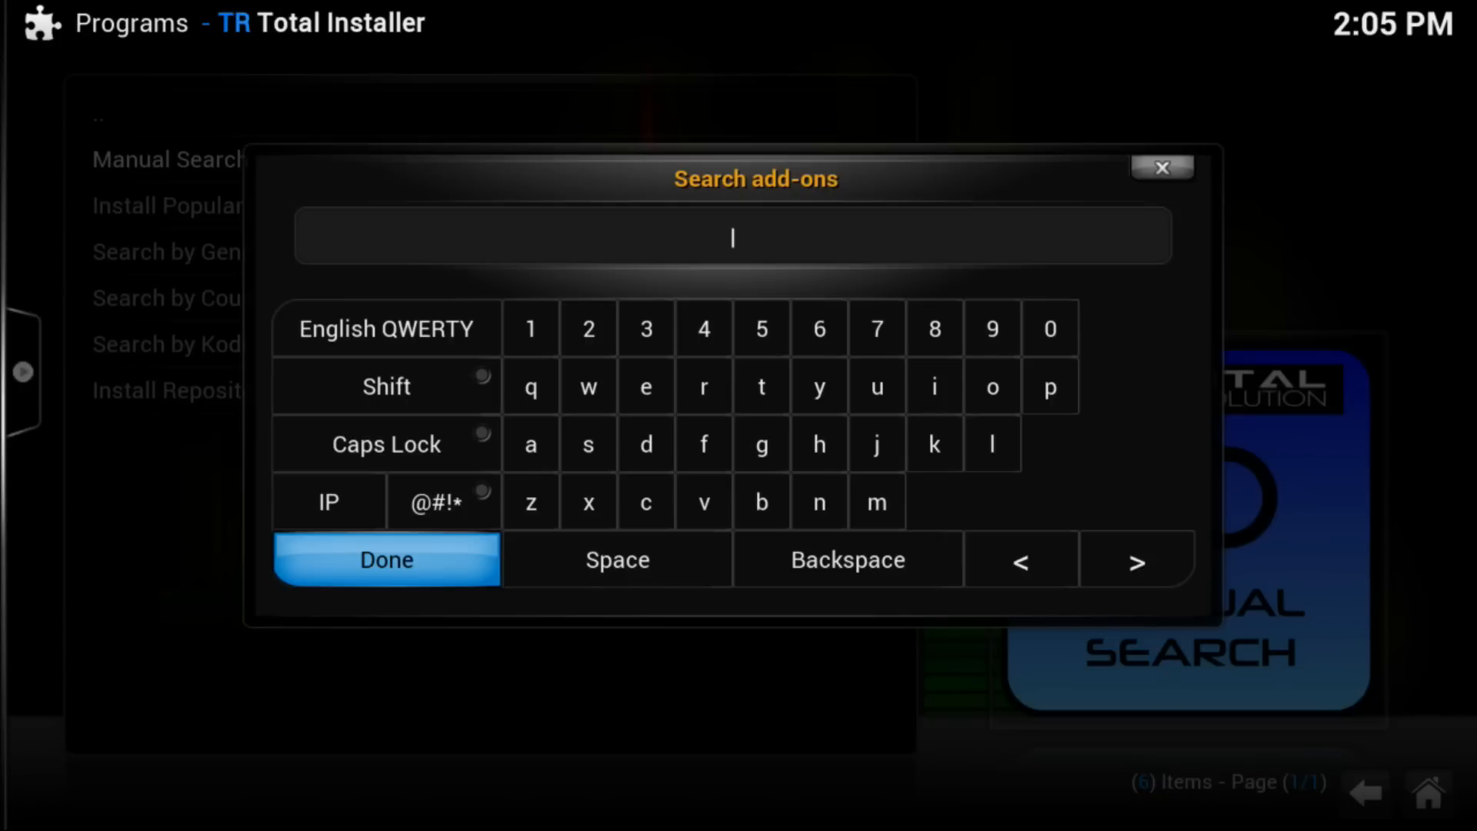
- Search for genesis and select the Genesis result
{"action": "left_click", "coordinate": [762, 443]}
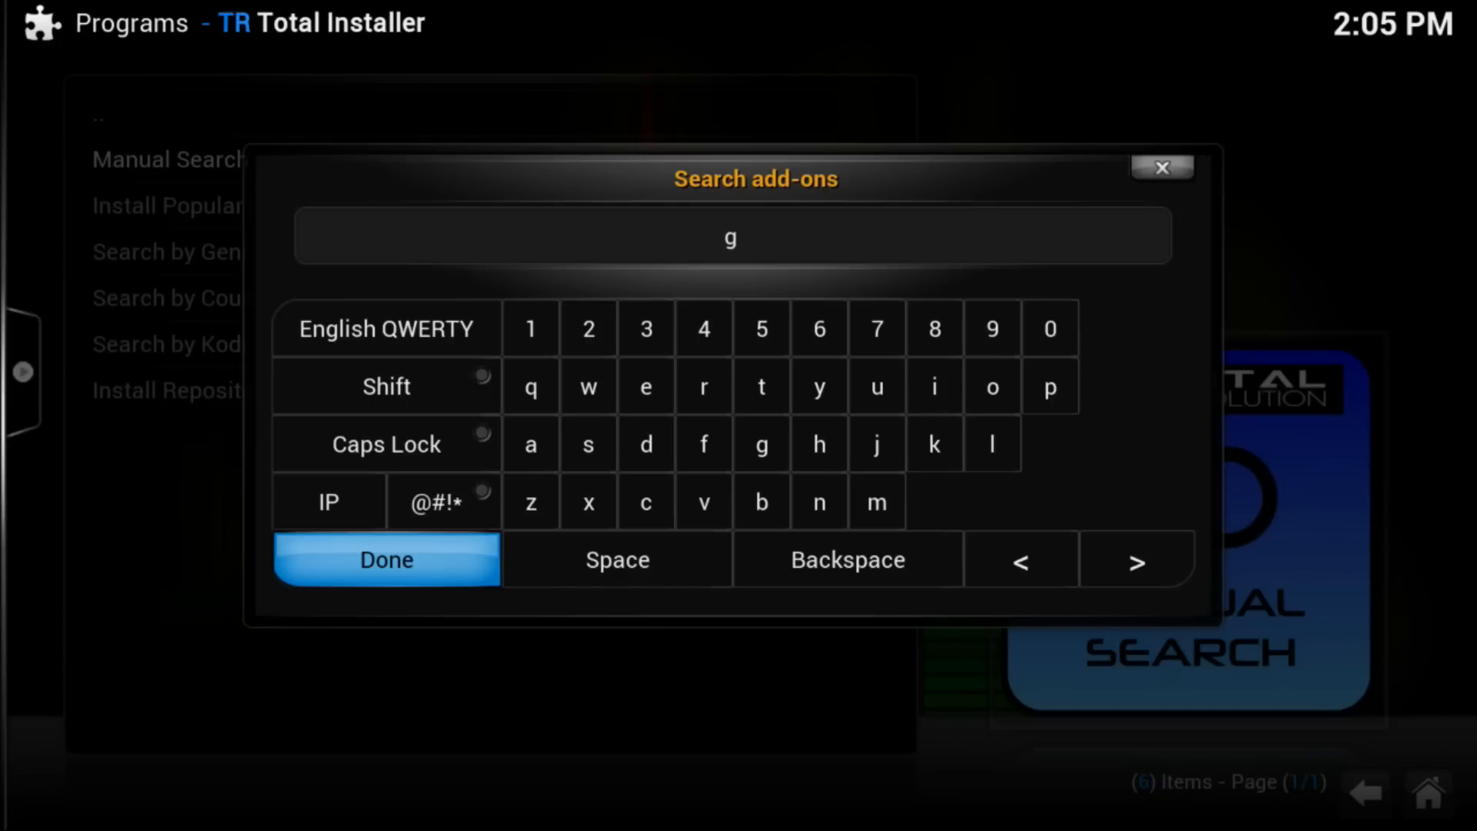
{"action": "type", "text": "enesis"}
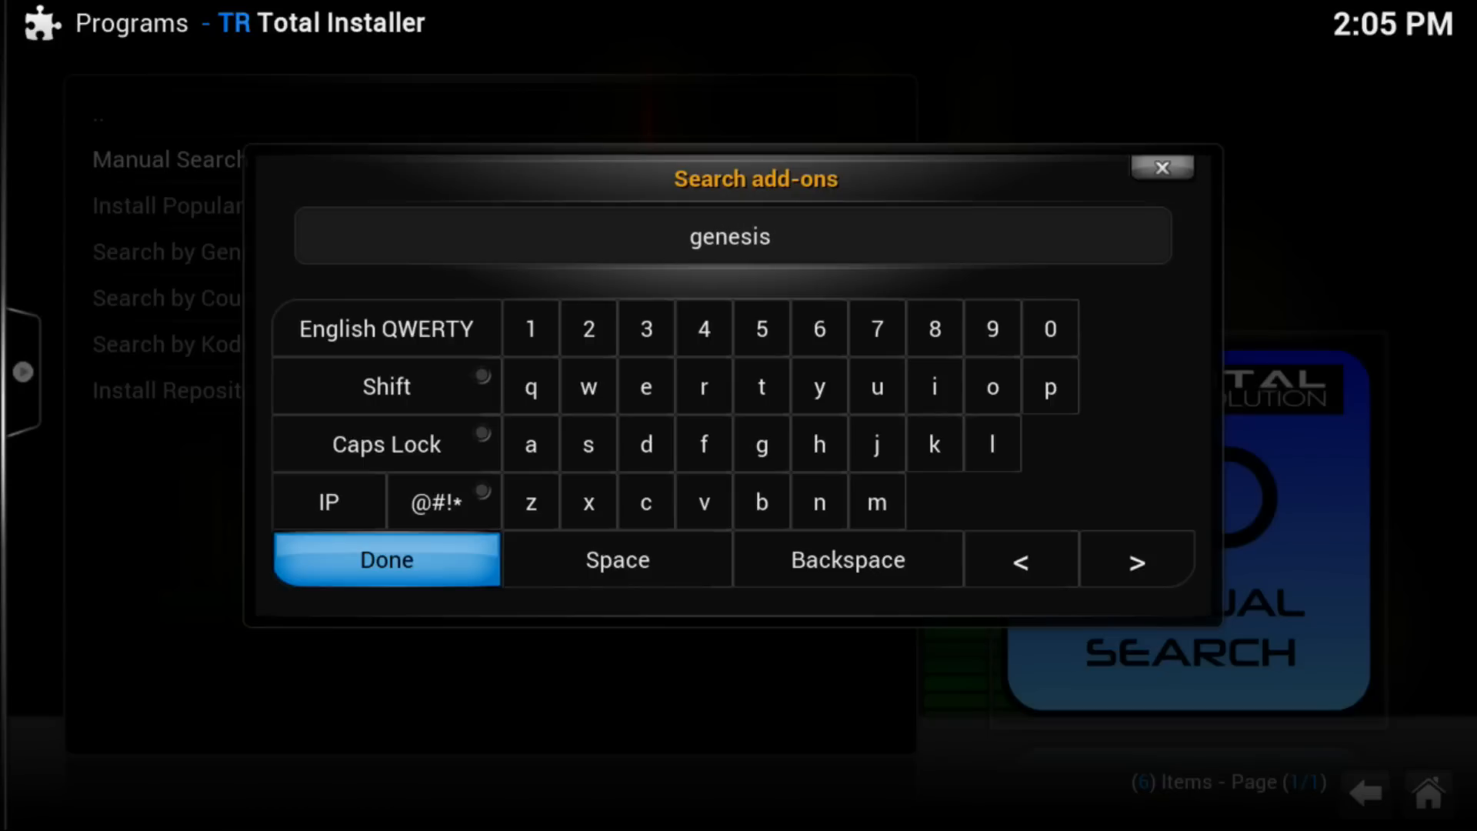
{"action": "left_click", "coordinate": [384, 560]}
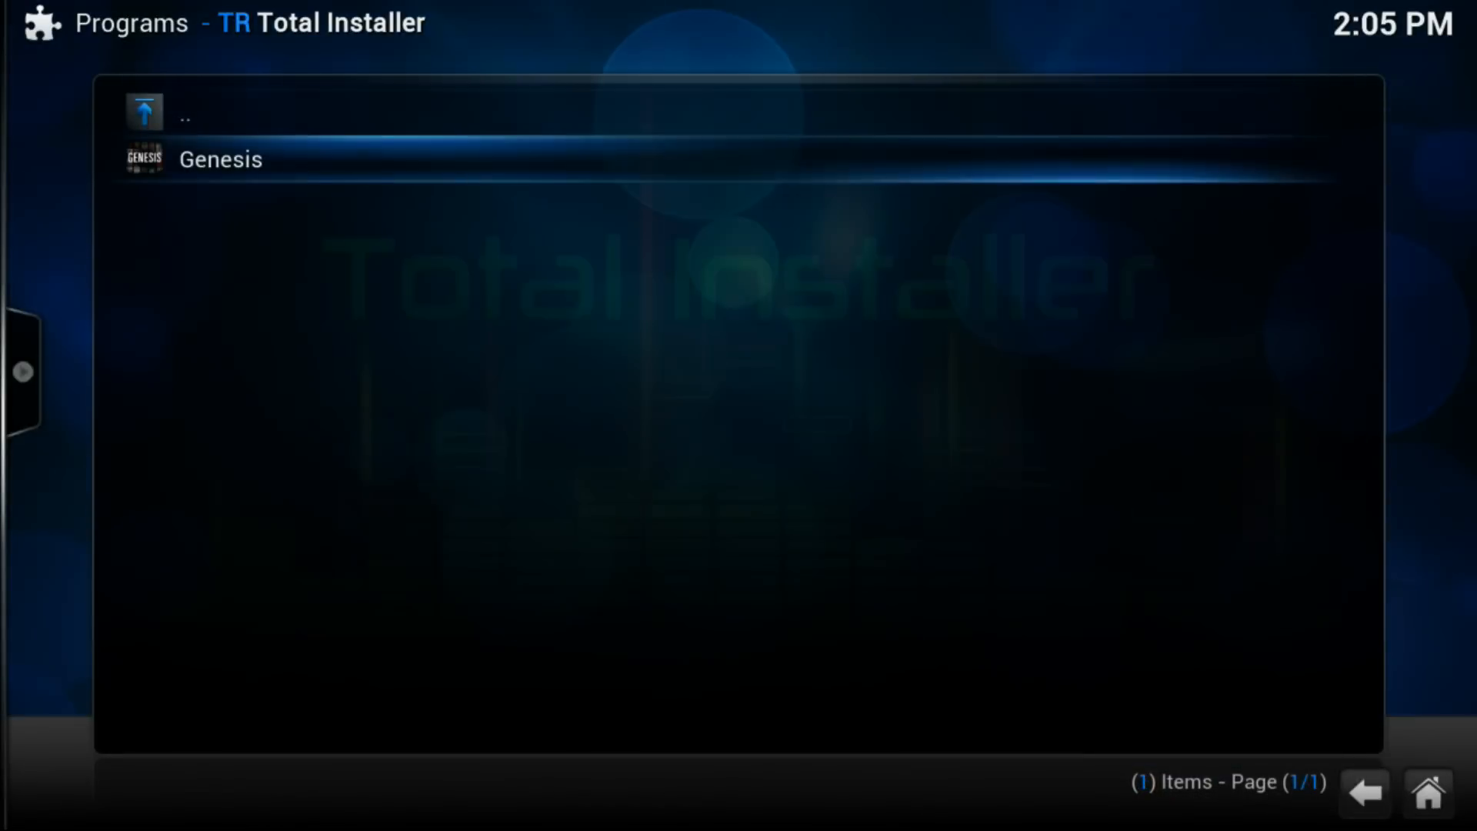
{"action": "left_click", "coordinate": [220, 159]}
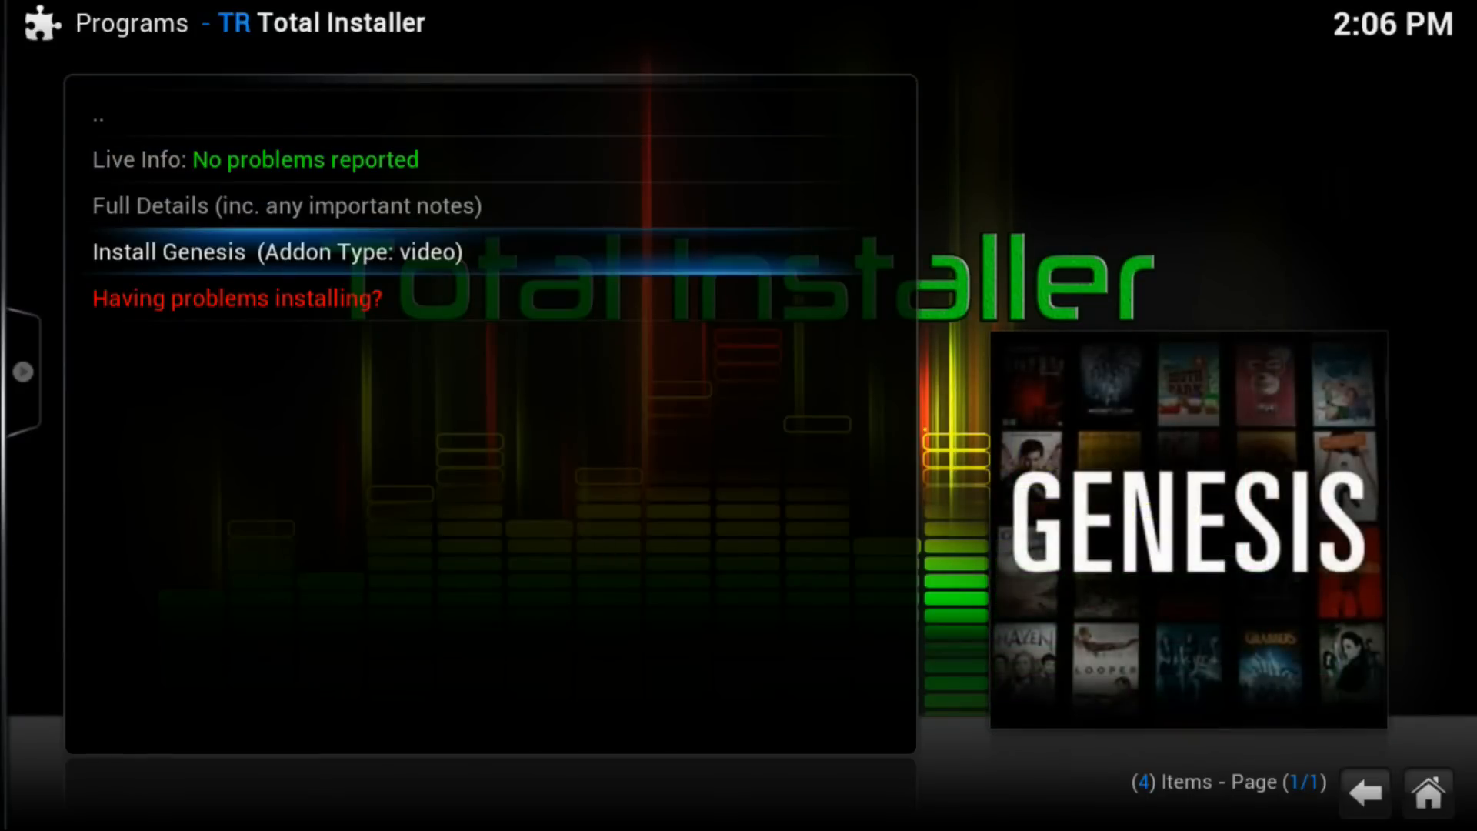
- Install Genesis, confirming the author notice, the install prompt and the success message
{"action": "left_click", "coordinate": [277, 251]}
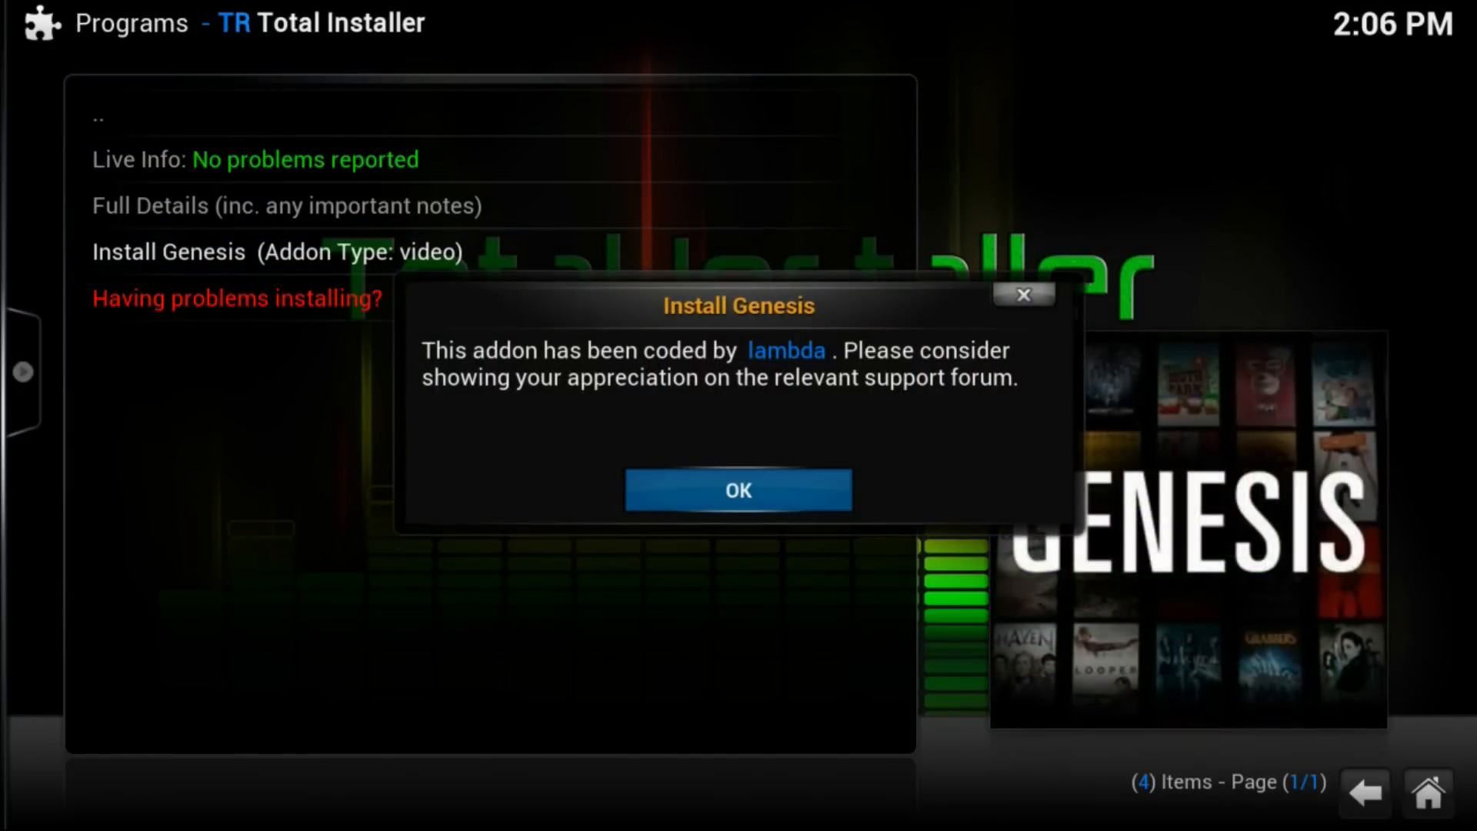
{"action": "left_click", "coordinate": [737, 489]}
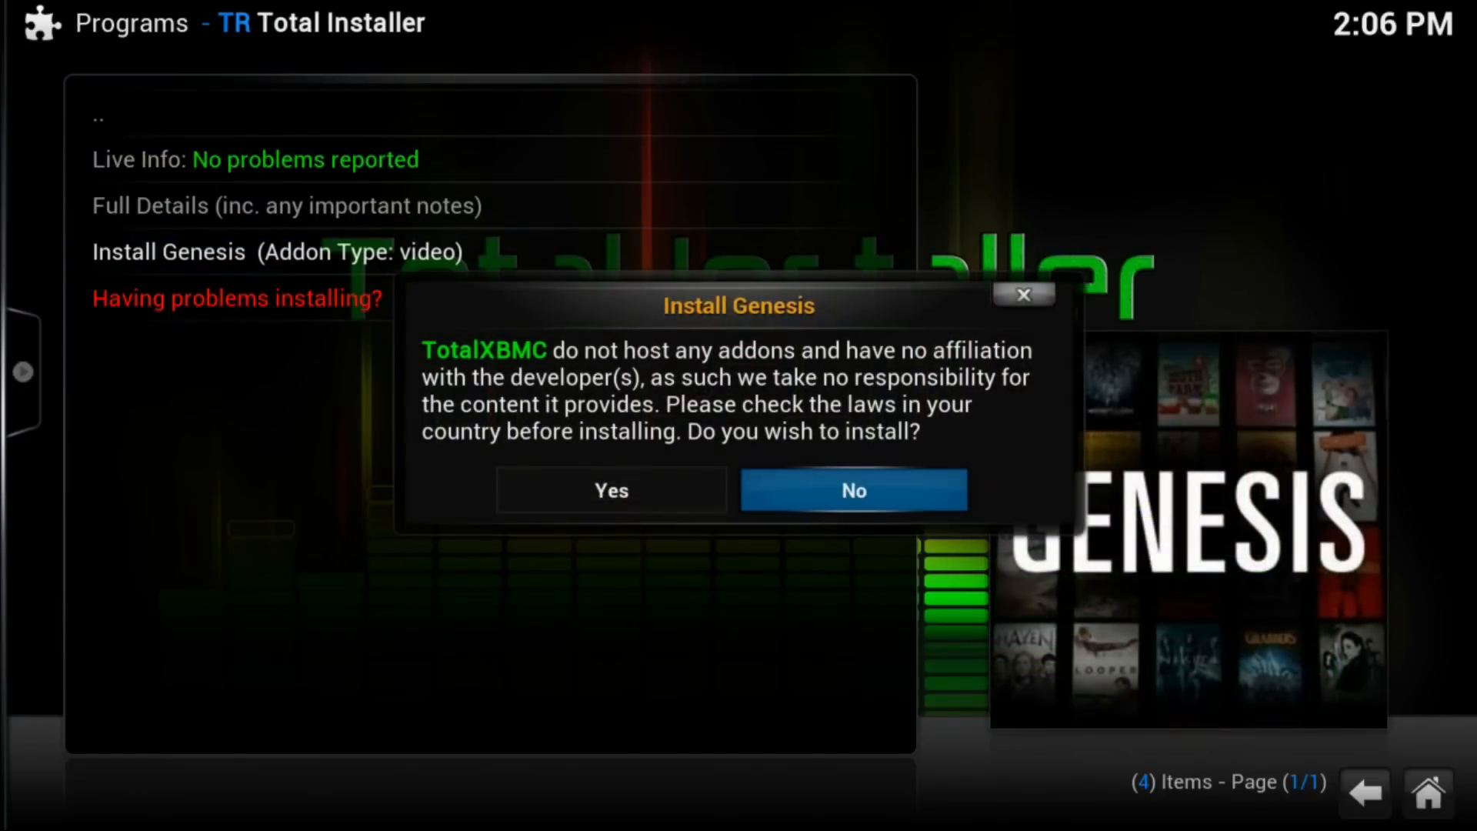
{"action": "left_click", "coordinate": [610, 489]}
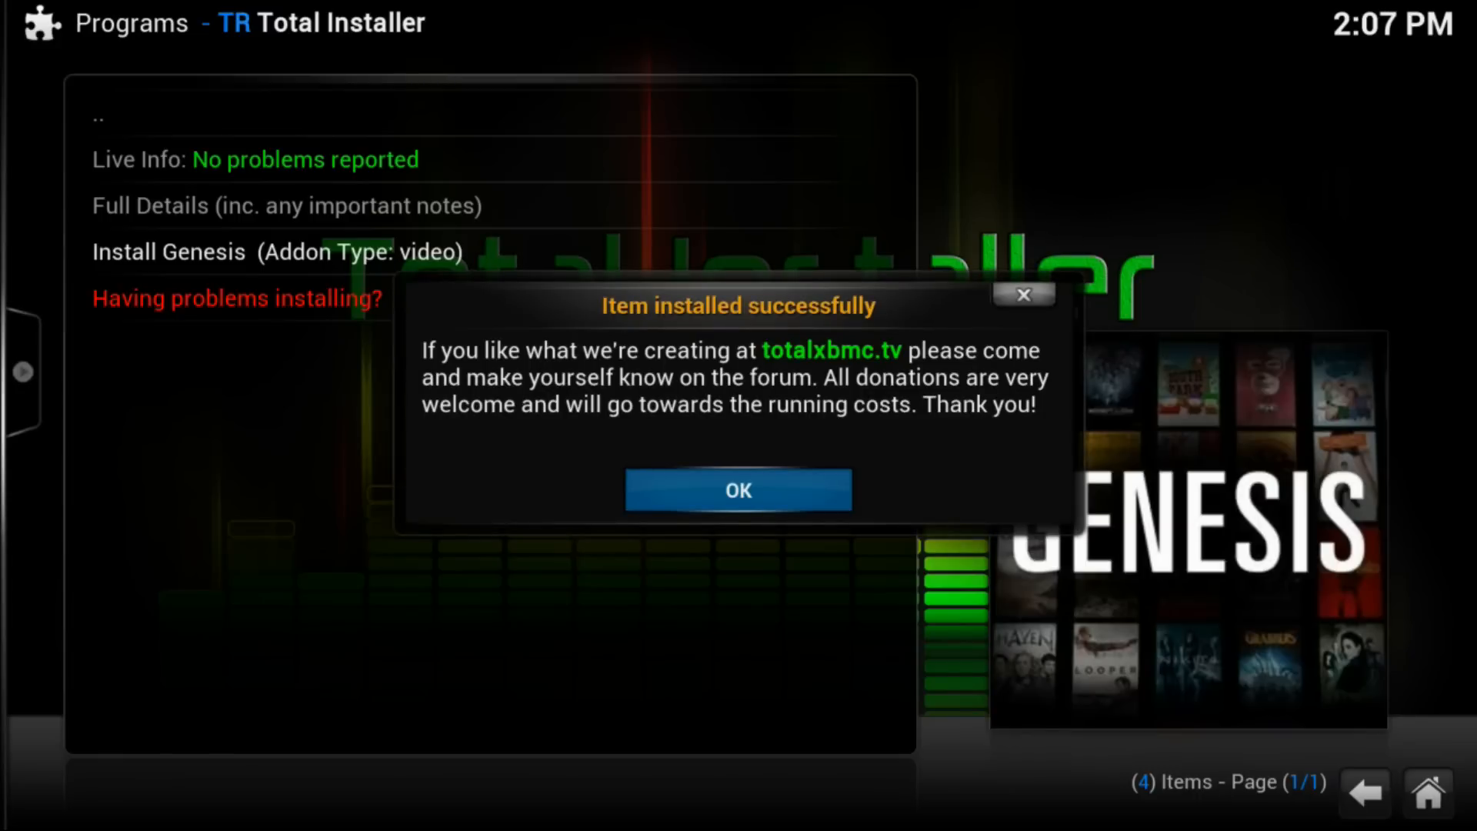
{"action": "left_click", "coordinate": [737, 489]}
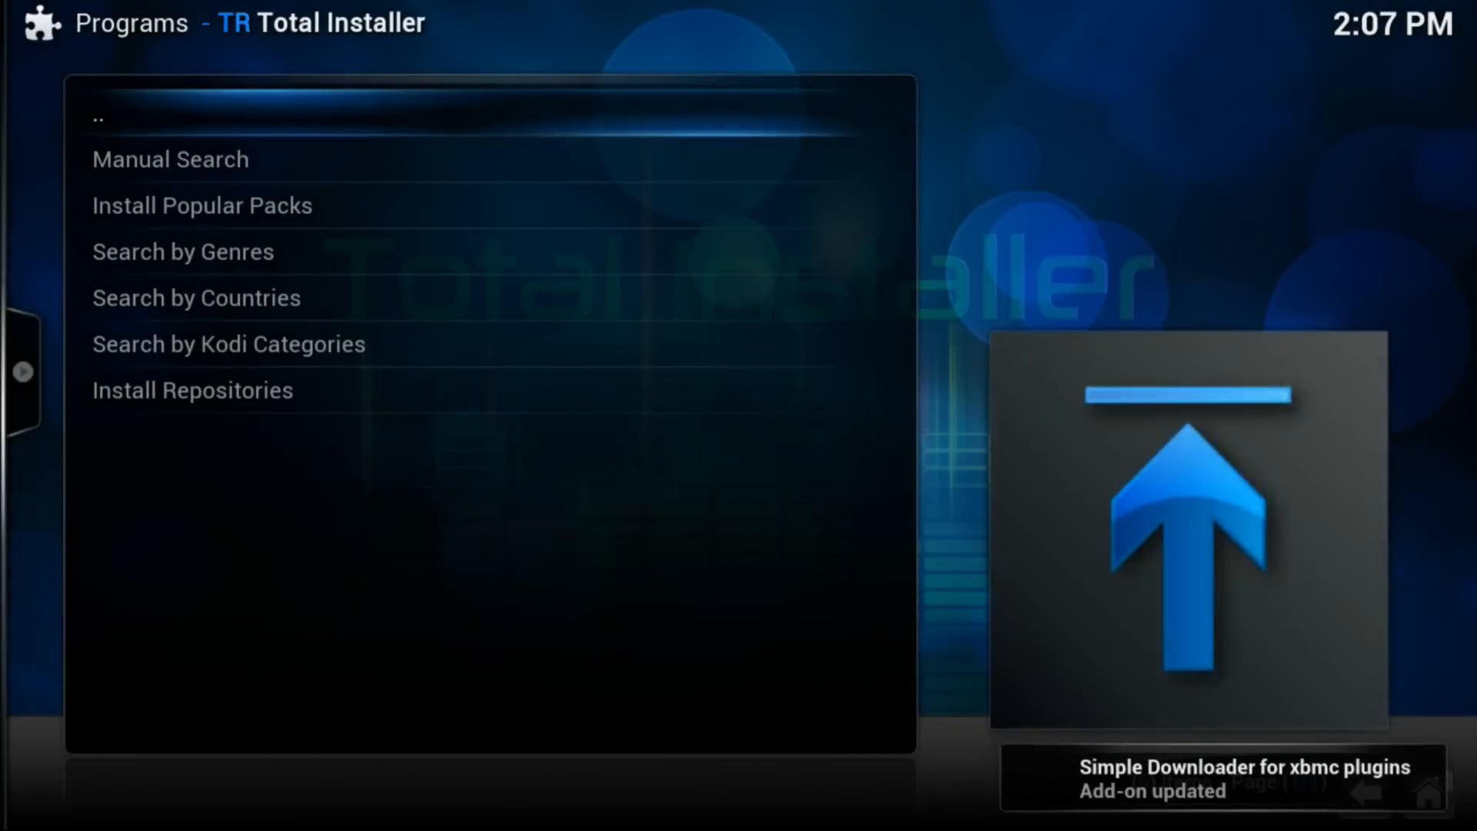
- Run another manual search for 1channel to list its matching add-ons
{"action": "left_click", "coordinate": [171, 159]}
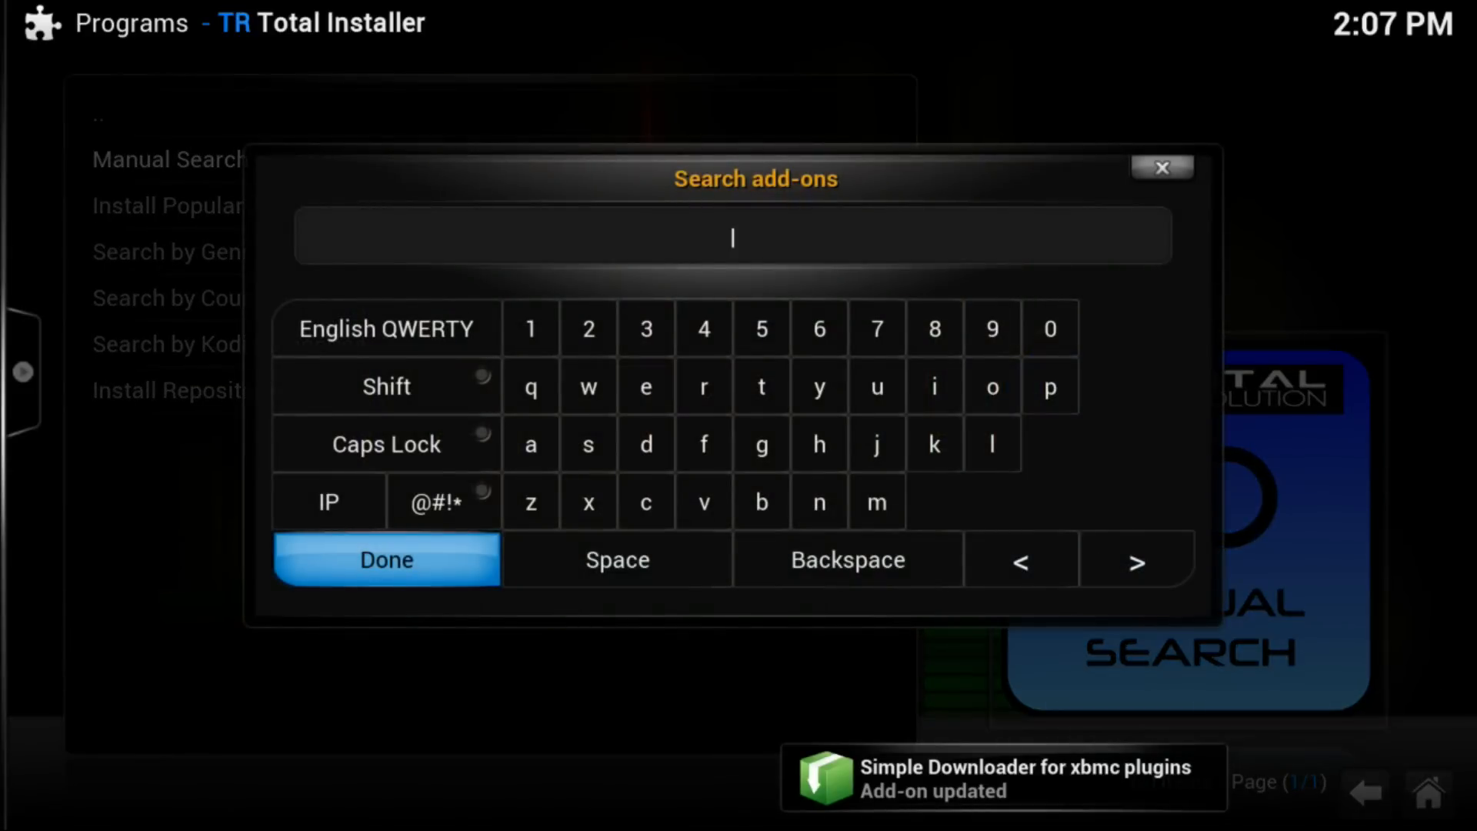
{"action": "type", "text": "1channel"}
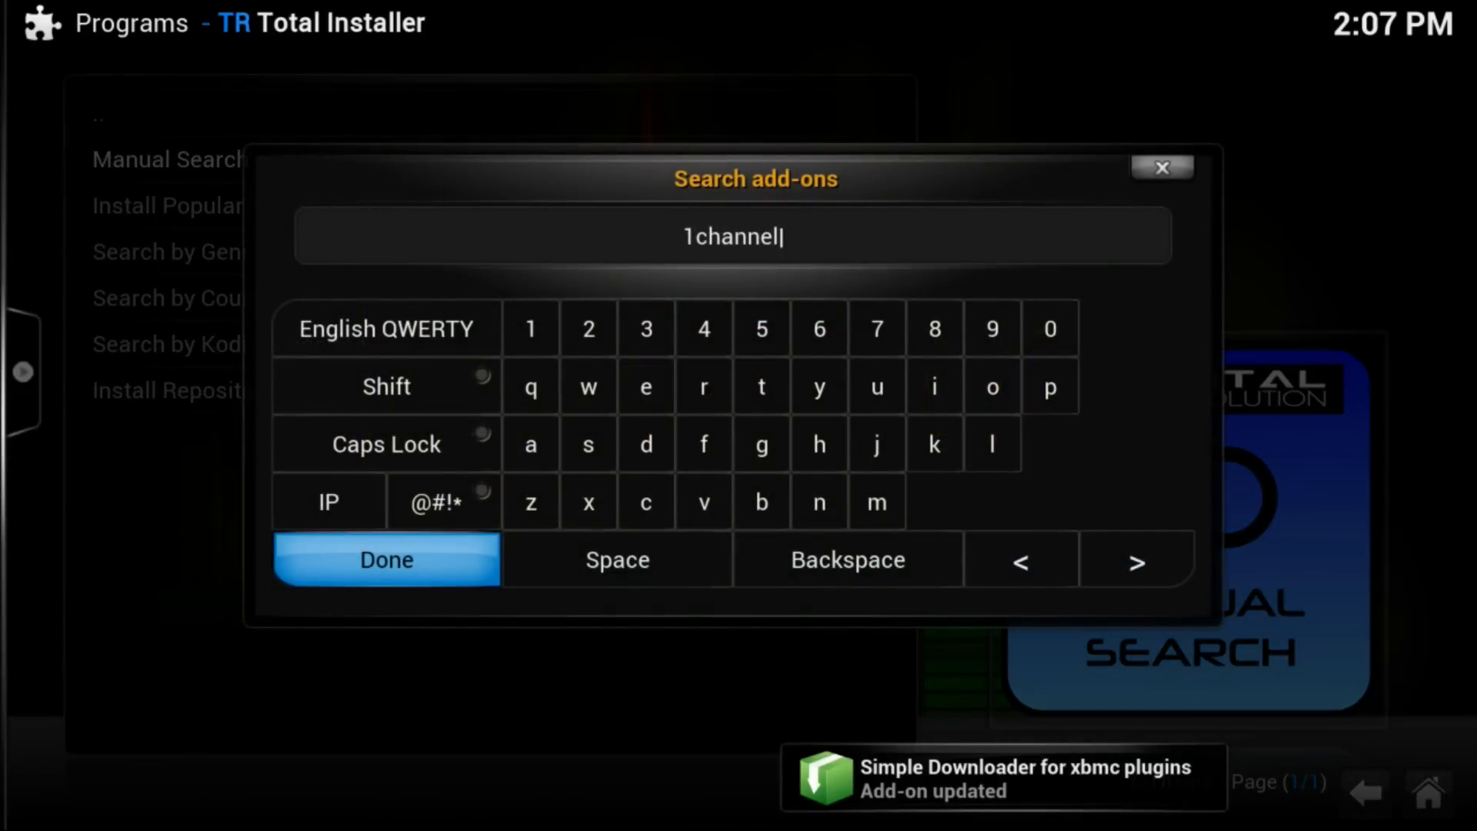
{"action": "left_click", "coordinate": [385, 560]}
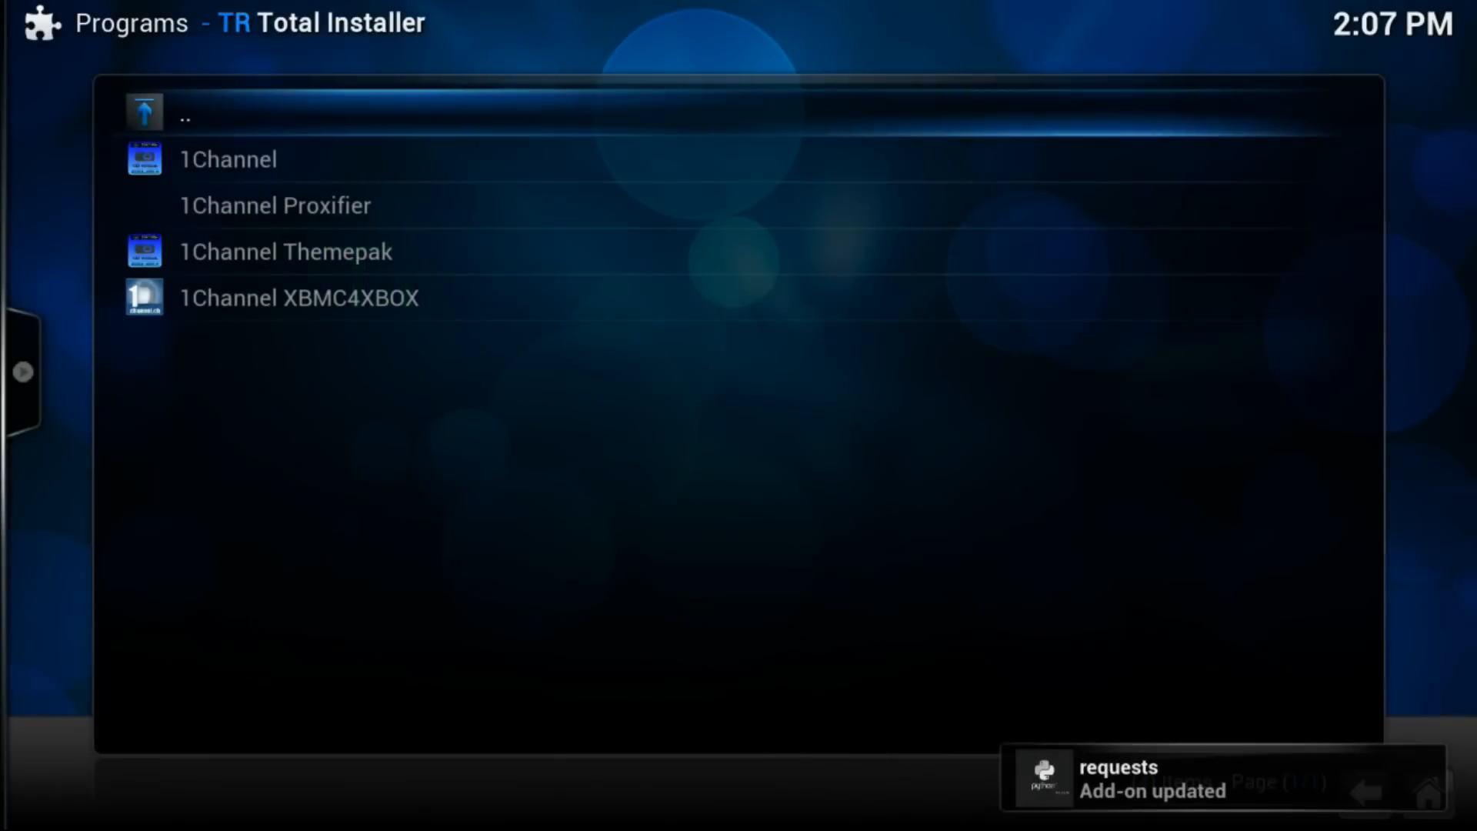